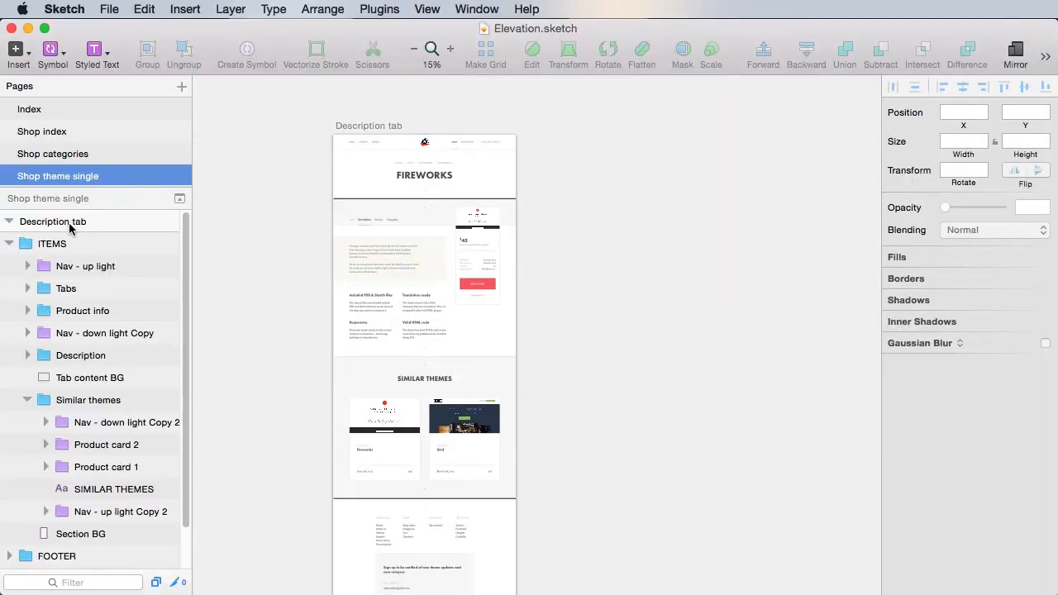
Duplicate the Description tab artboard and rename the copy 'Reviews tab'.
click(53, 221)
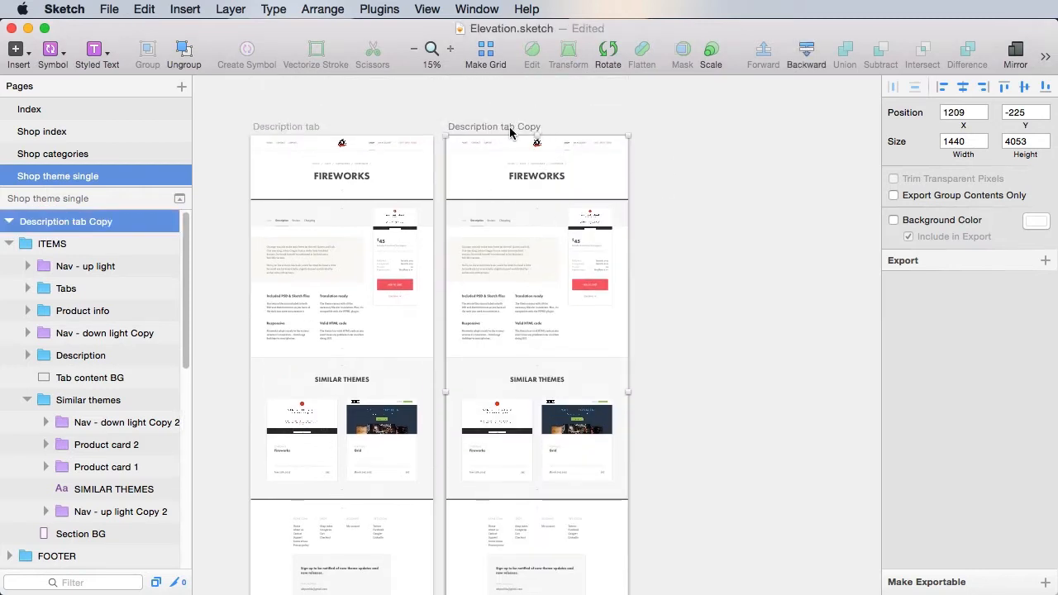
double_click(66, 222)
text(Reviews tab)
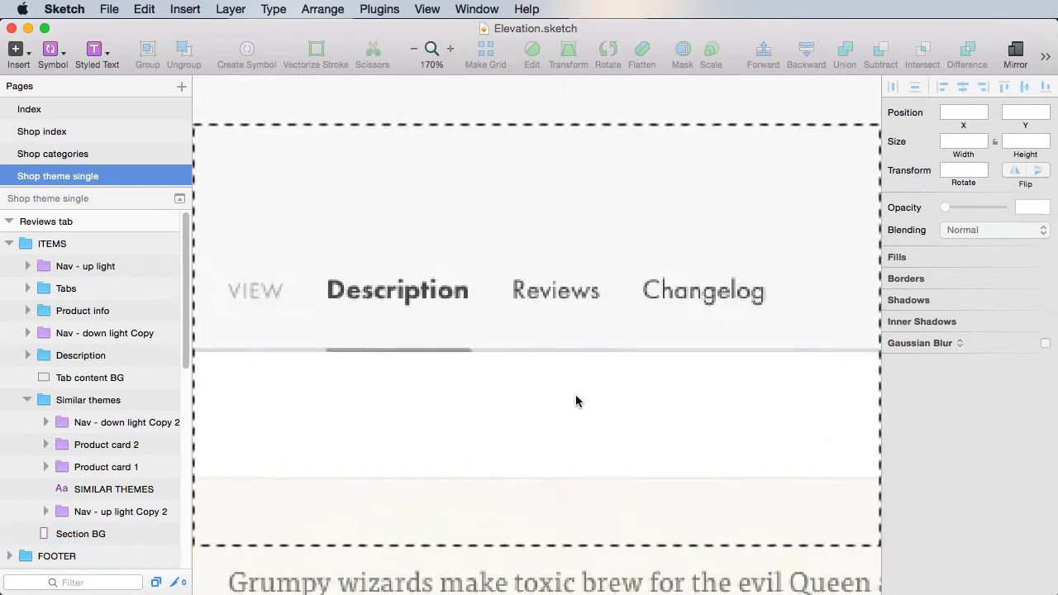
Make Reviews the active tab: underline moved under it, Reviews Heavy, Description Regular.
scroll(up, 3)
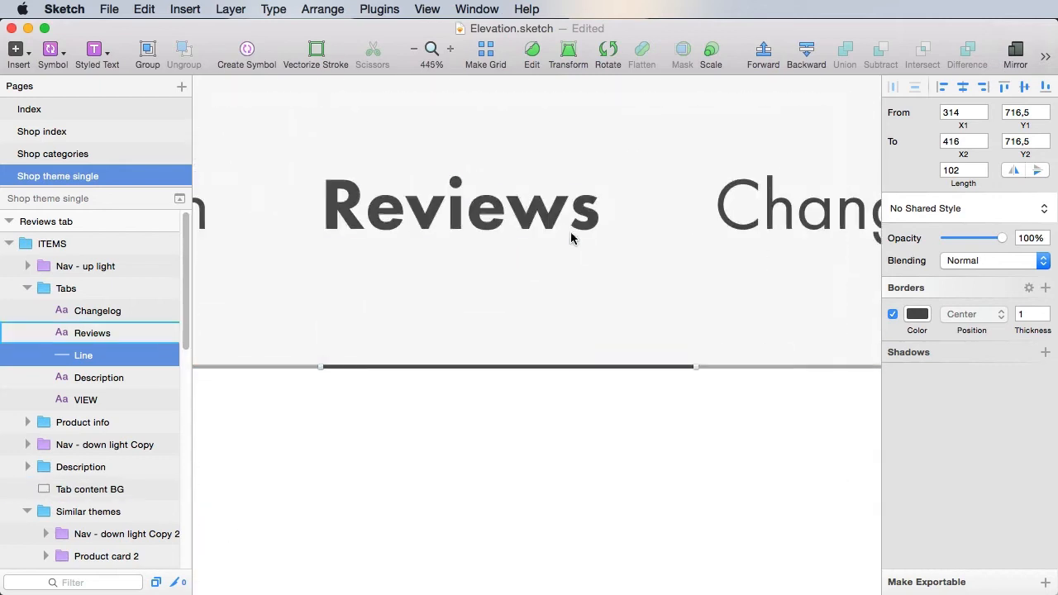
click(97, 311)
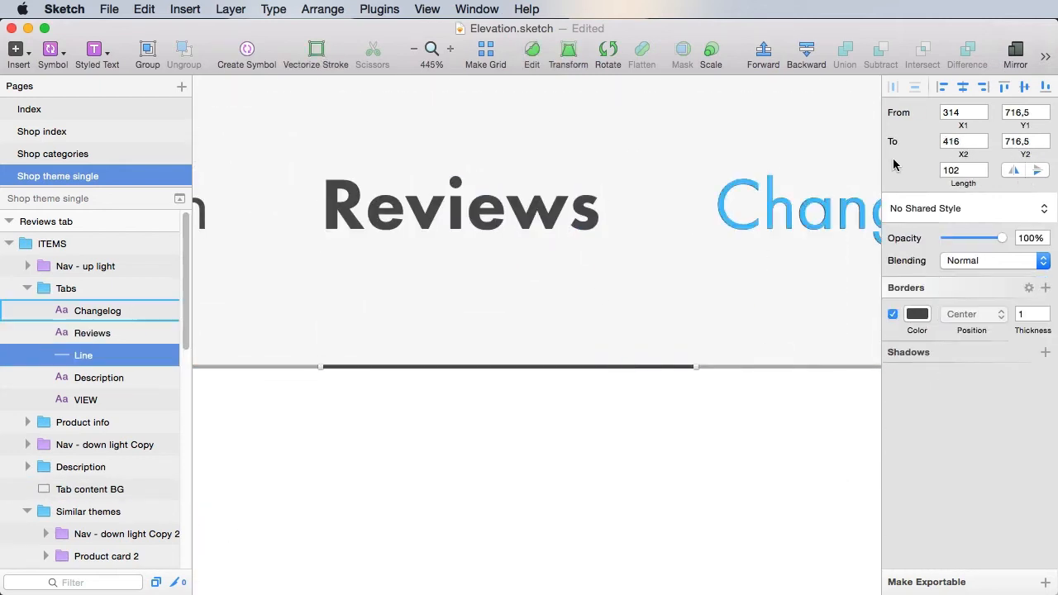
click(89, 377)
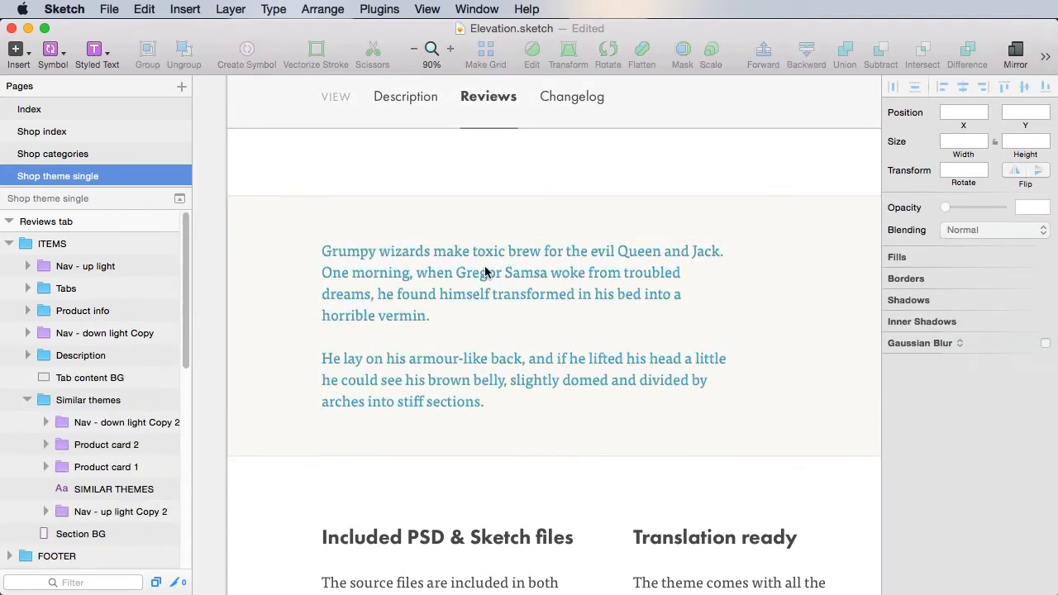
Move the heading above the paragraph, delete the other feature blocks, rename it 'Customer rating'.
click(446, 535)
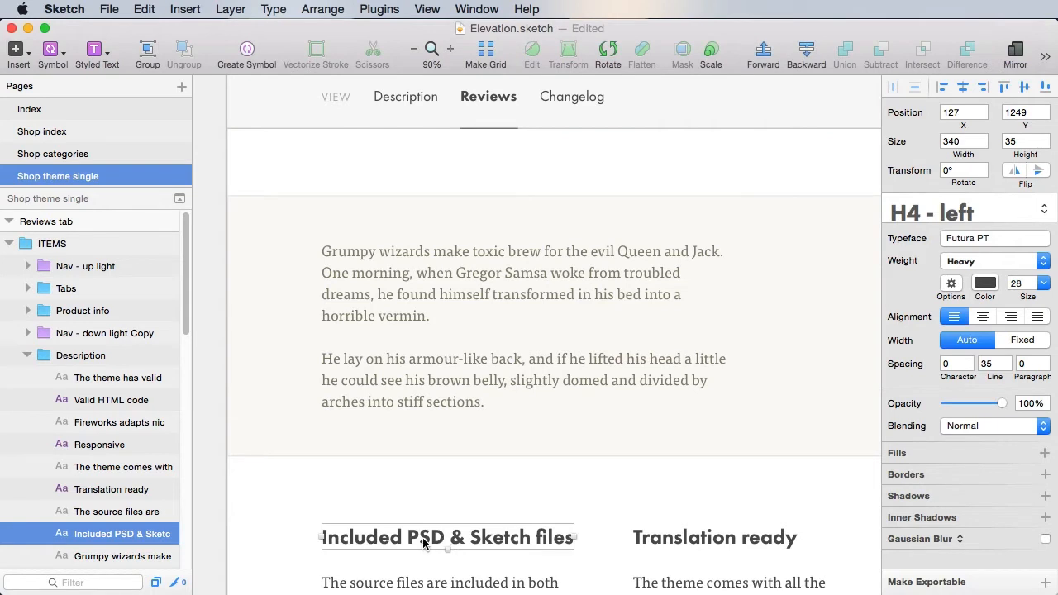
drag(446, 537, 446, 255)
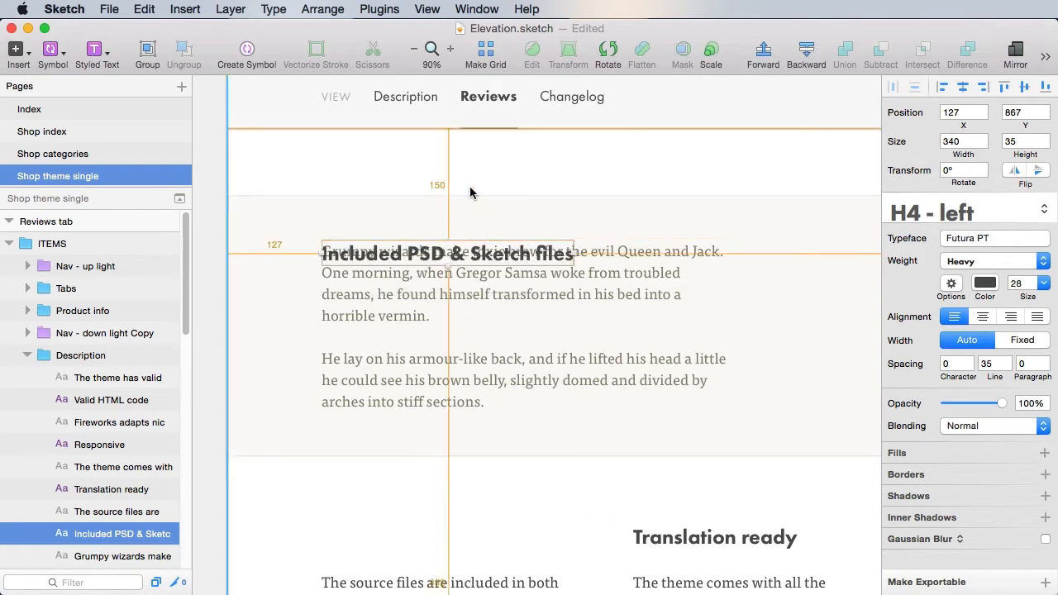
click(122, 555)
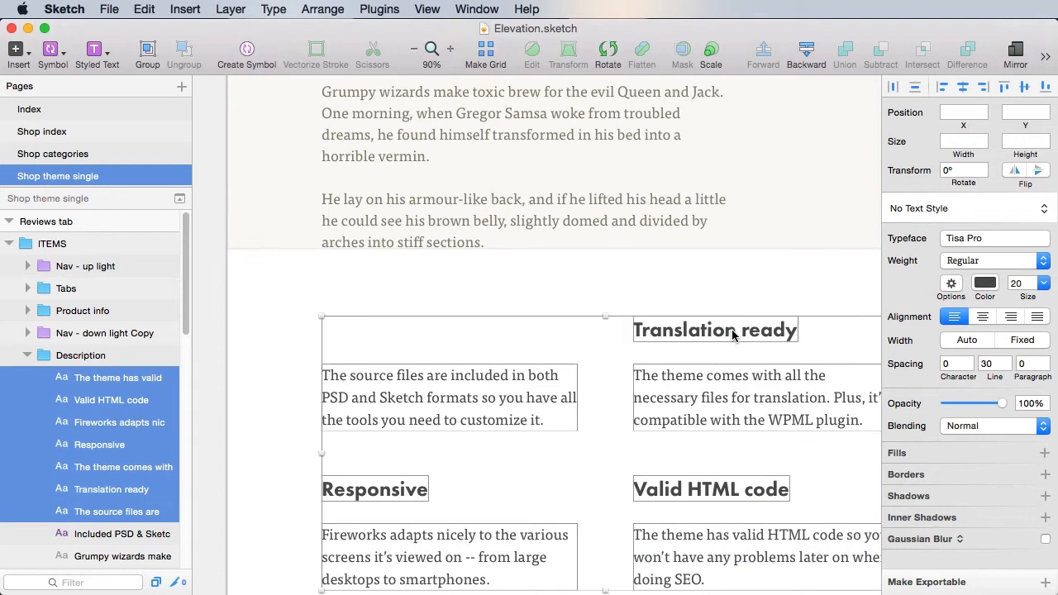
click(122, 532)
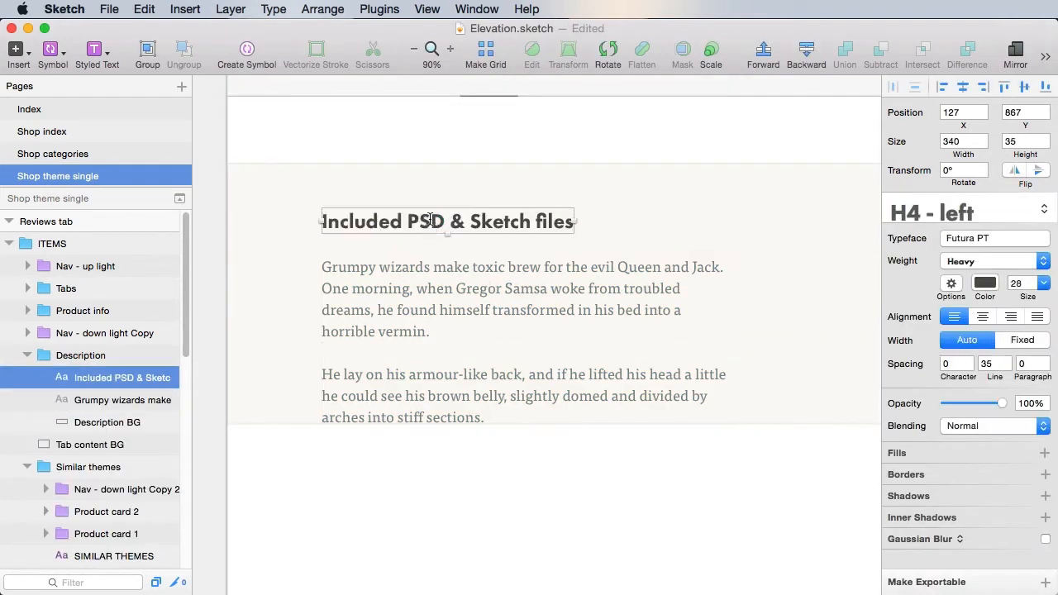
text(Customer rating)
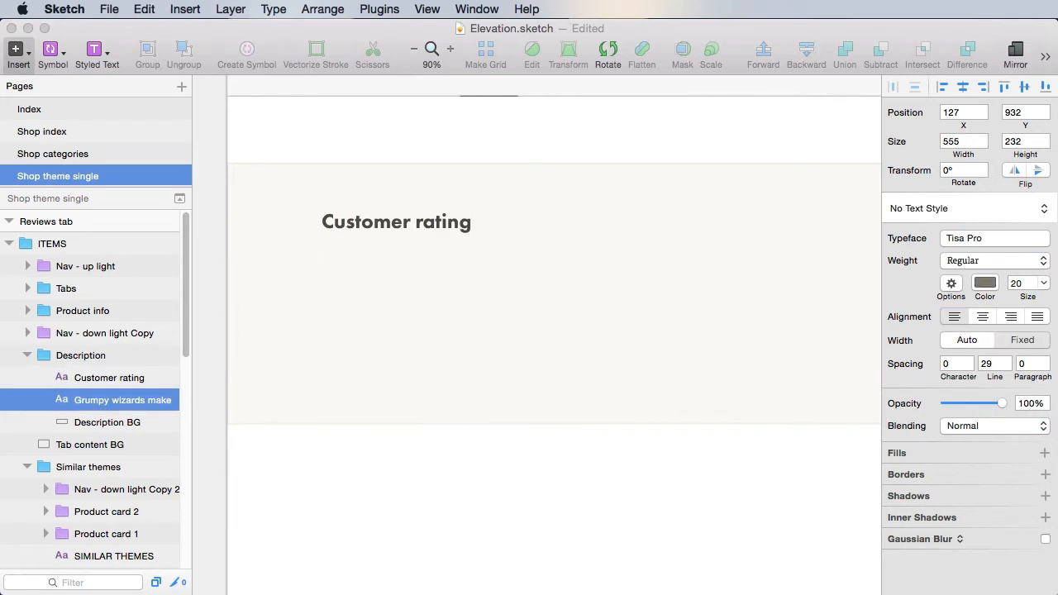
Replace the paragraph with 'Fireworks has a 4.9 average rating based on 25 reviews.' and bold the key figures.
text(Firew)
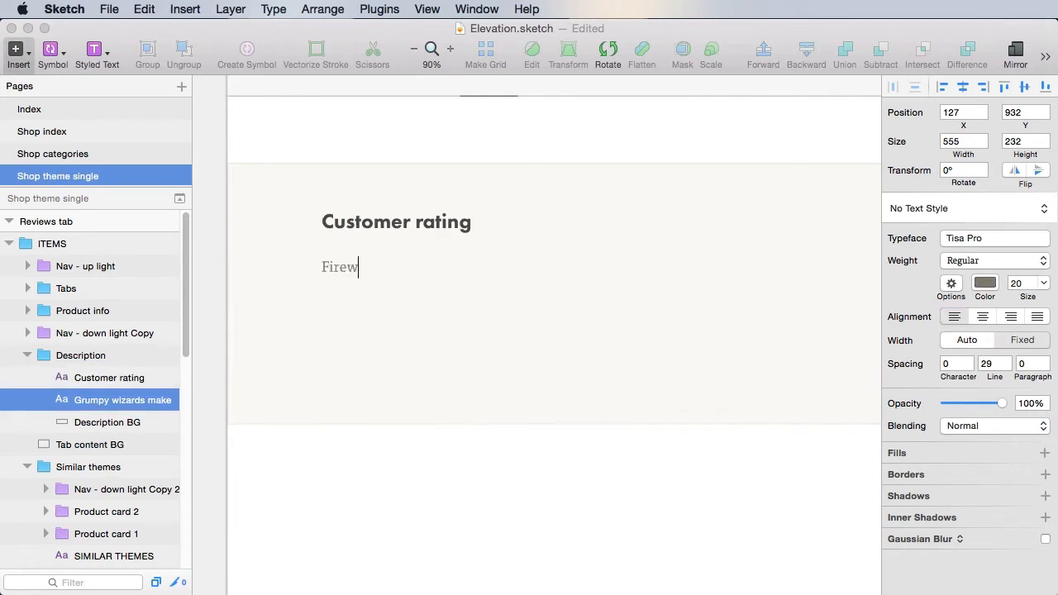
text(orks has a)
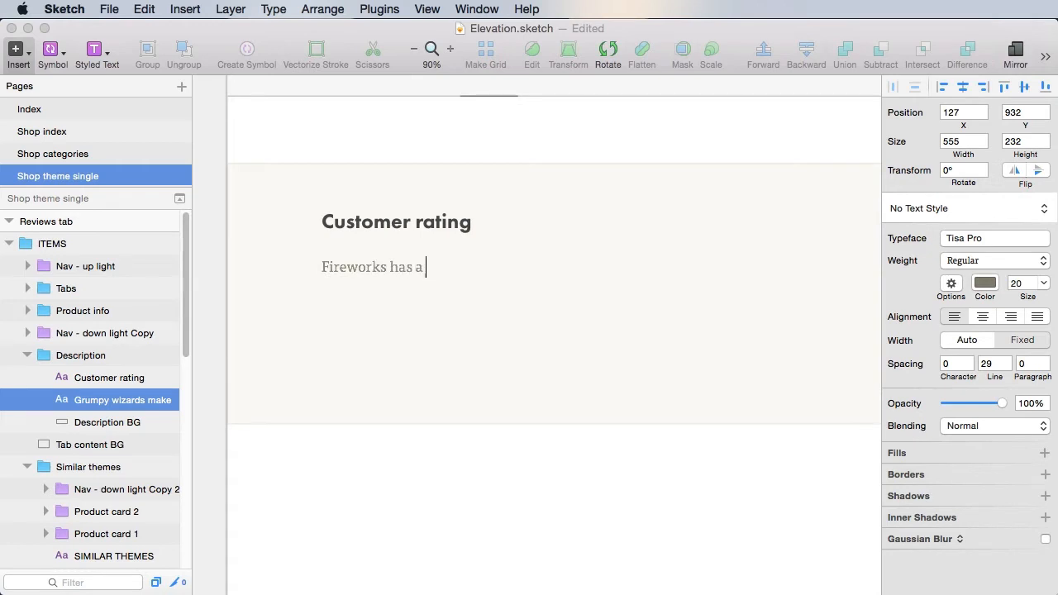
text(4.9)
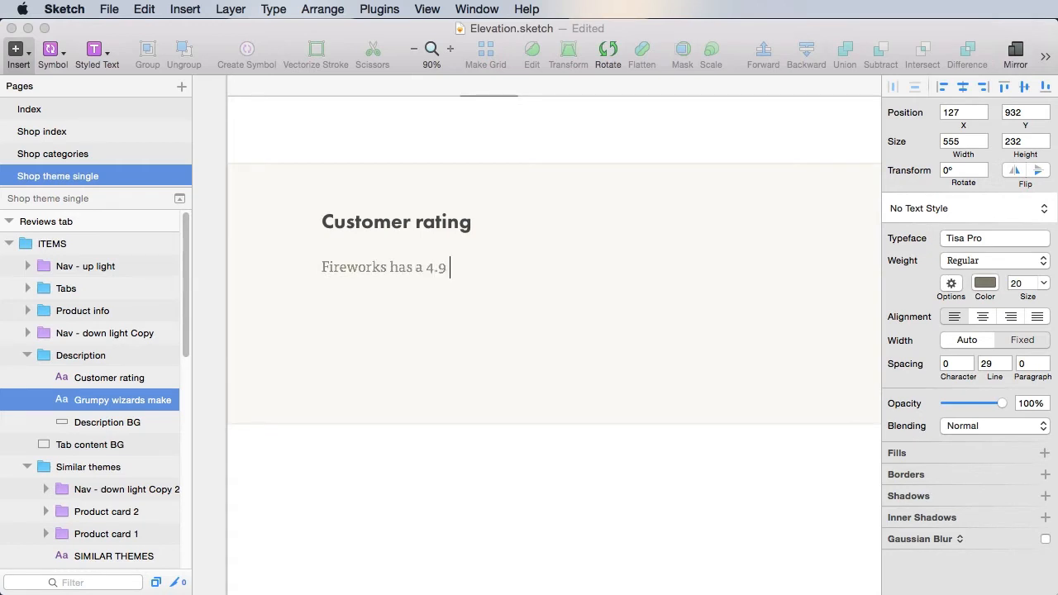
text(average rating)
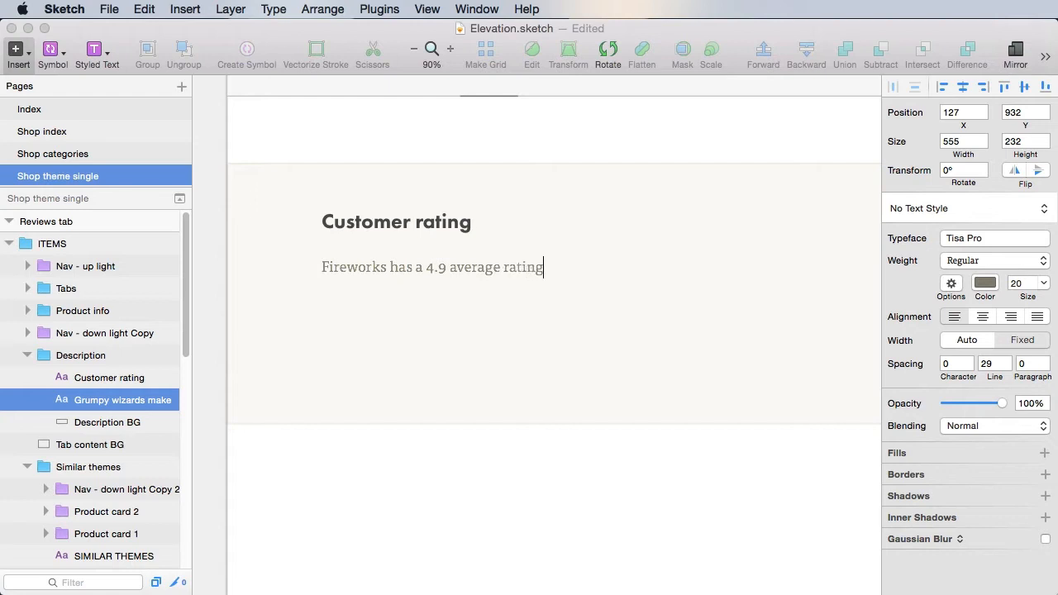
text(based on 25)
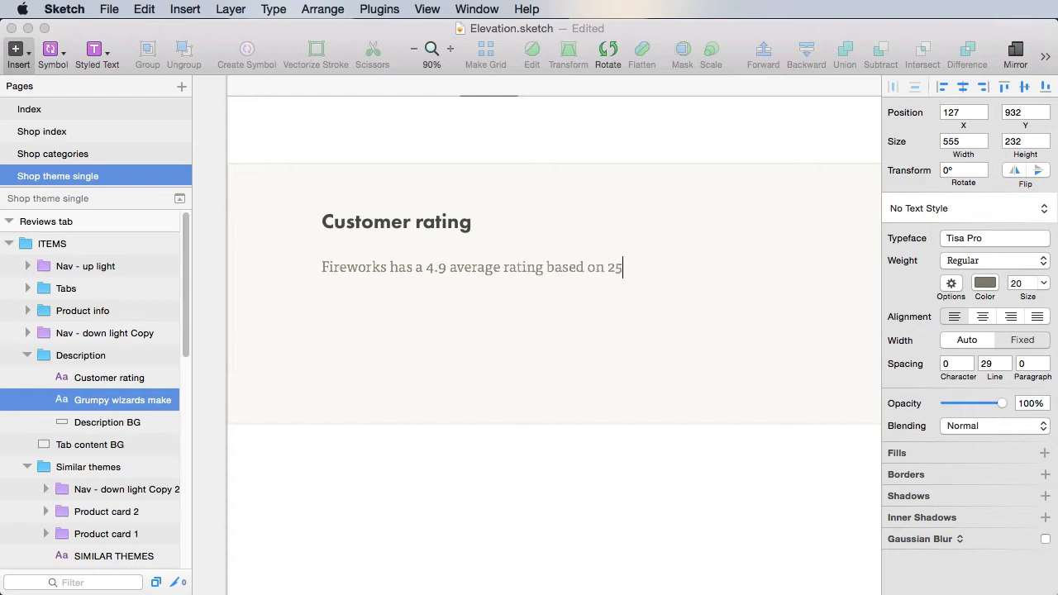
text(reviews.)
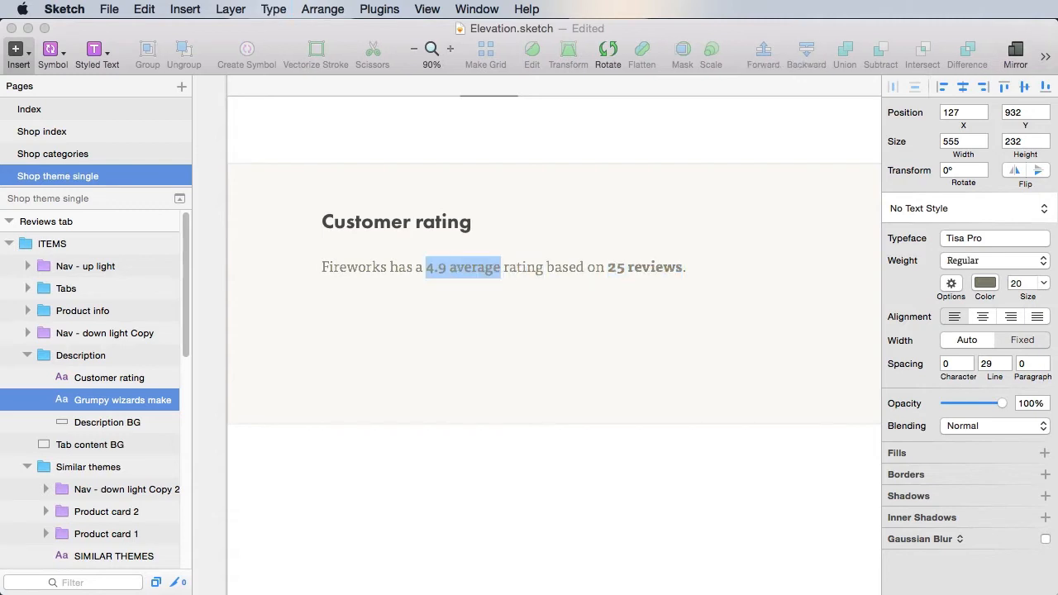
click(995, 261)
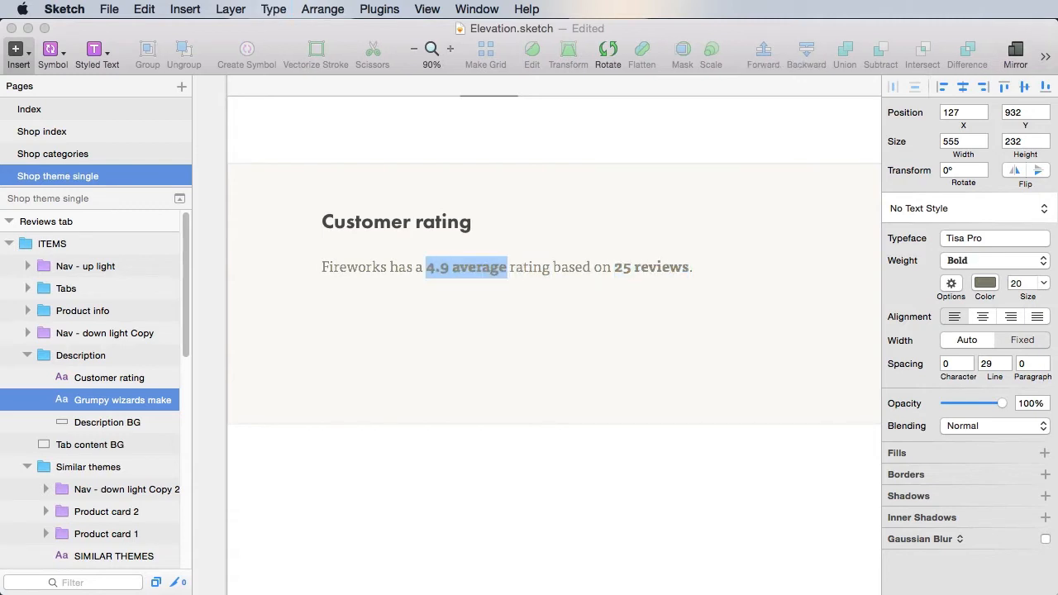
click(105, 422)
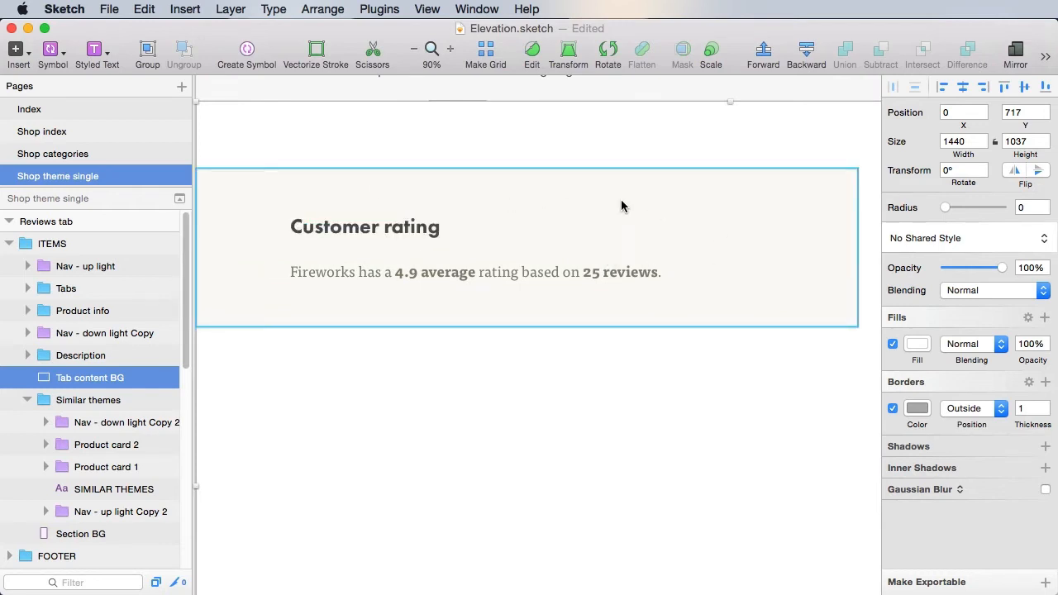
mouse_move(671, 211)
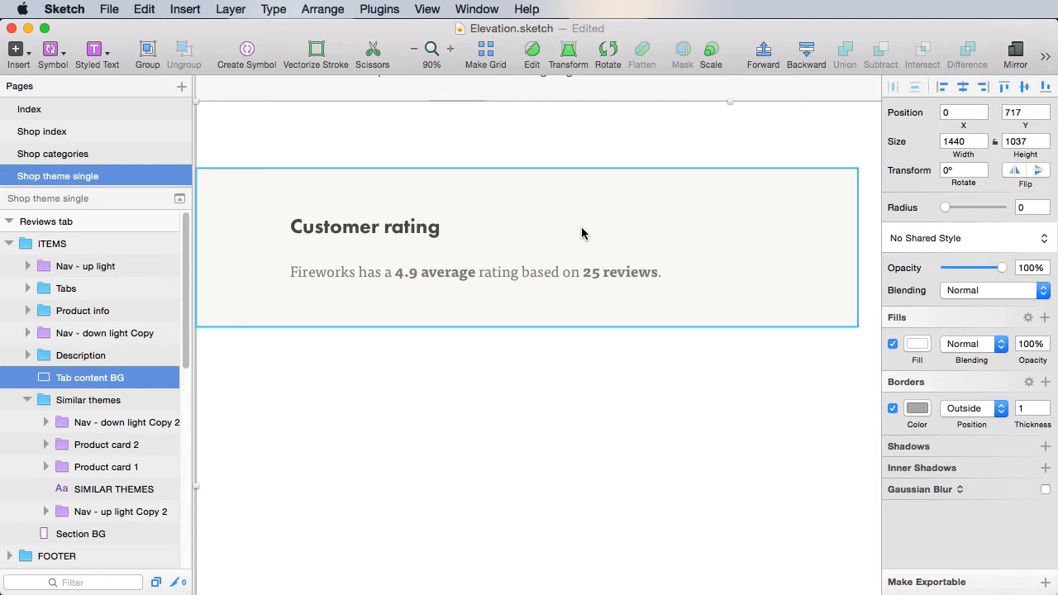
Insert the Large rating star symbol beside the heading, right edge aligned with the sentence.
click(108, 421)
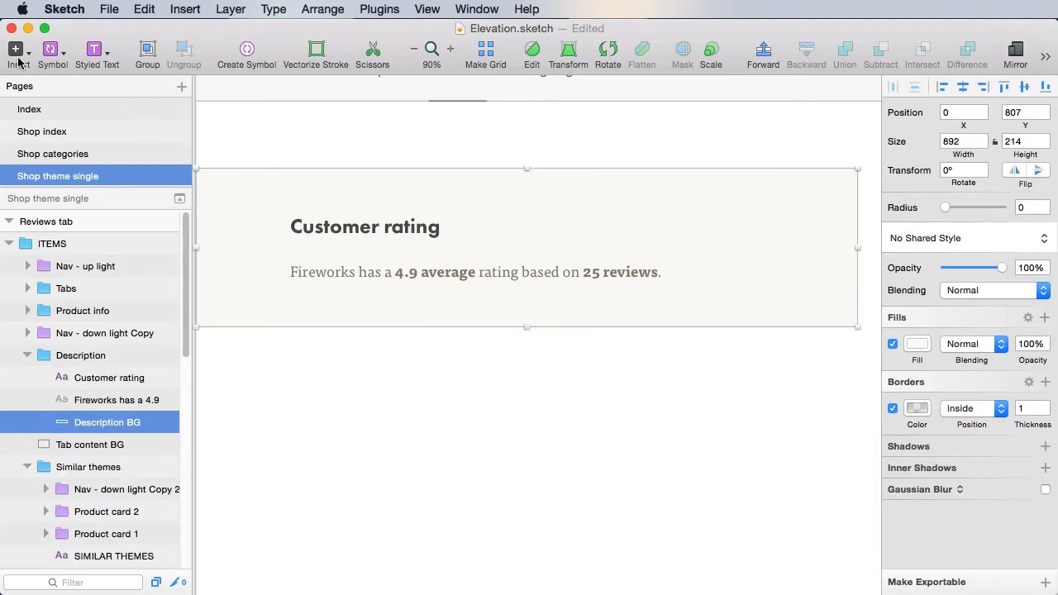
click(15, 48)
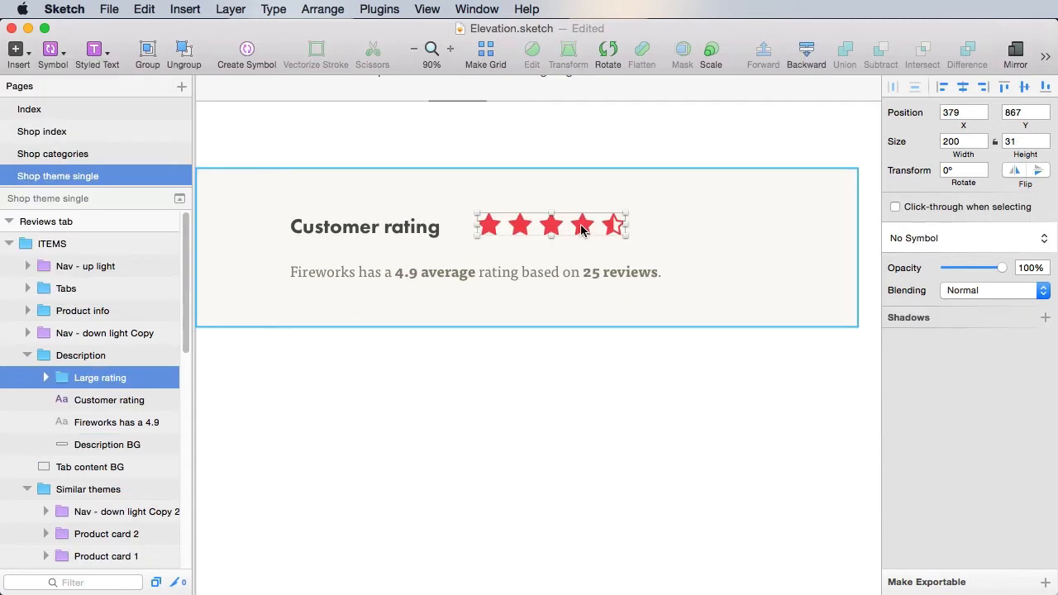
drag(552, 225, 585, 225)
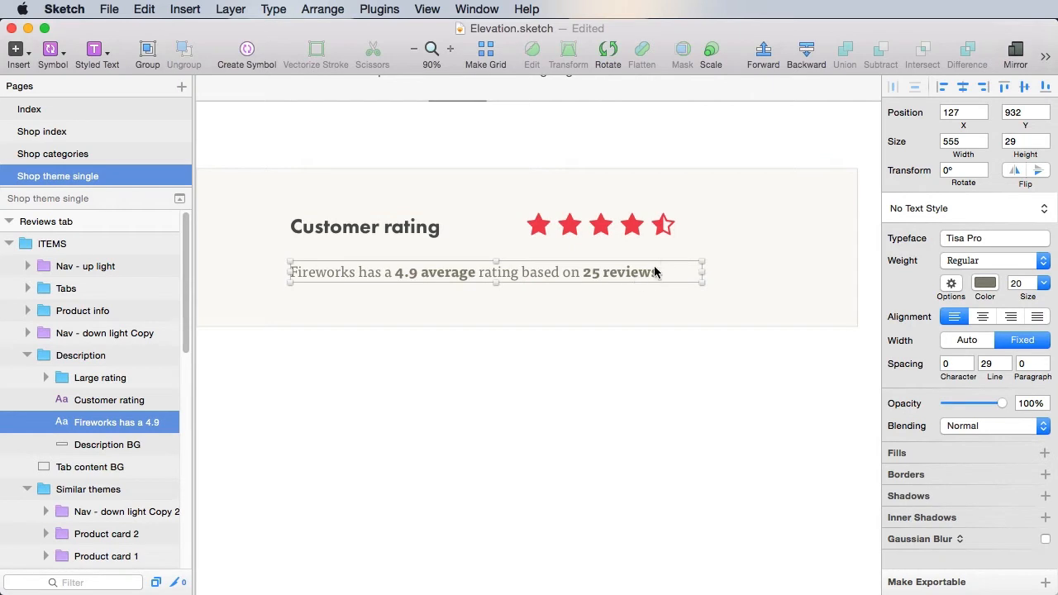
click(99, 377)
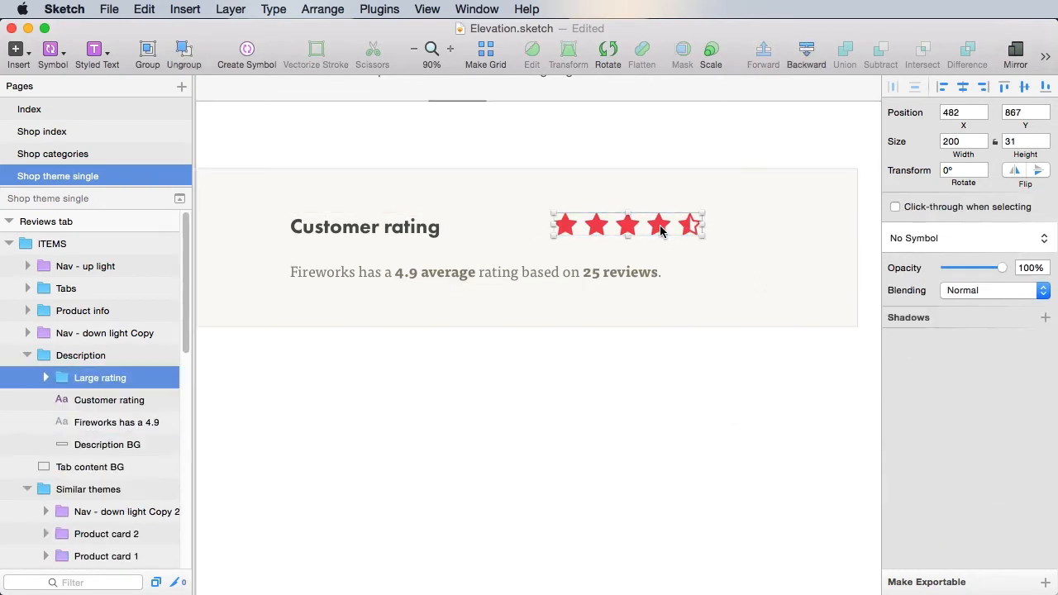
click(106, 443)
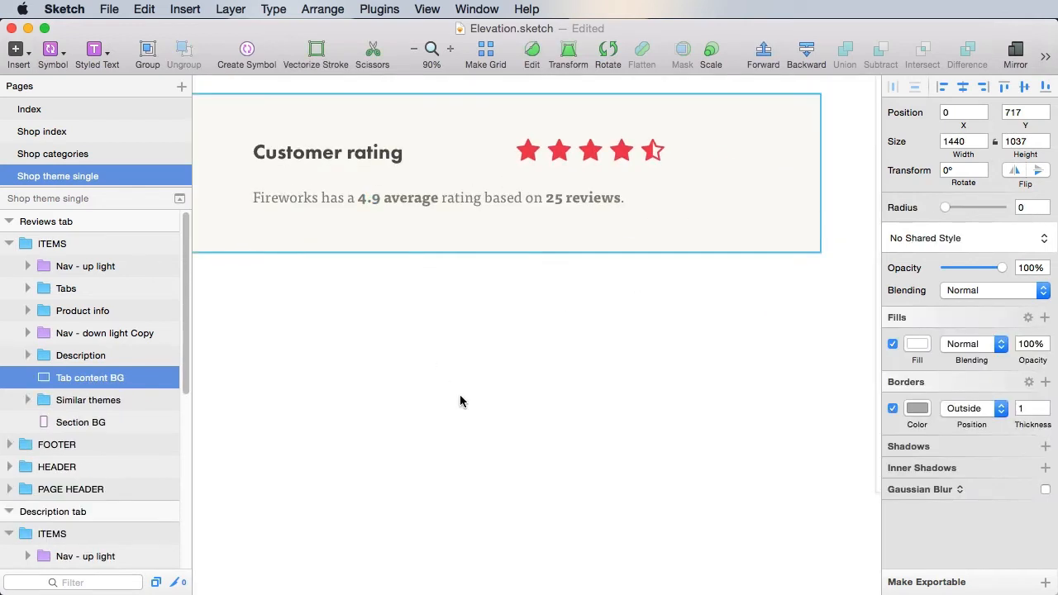
Add a bold text layer 'James' and place it below the Customer rating box.
scroll(up, 3)
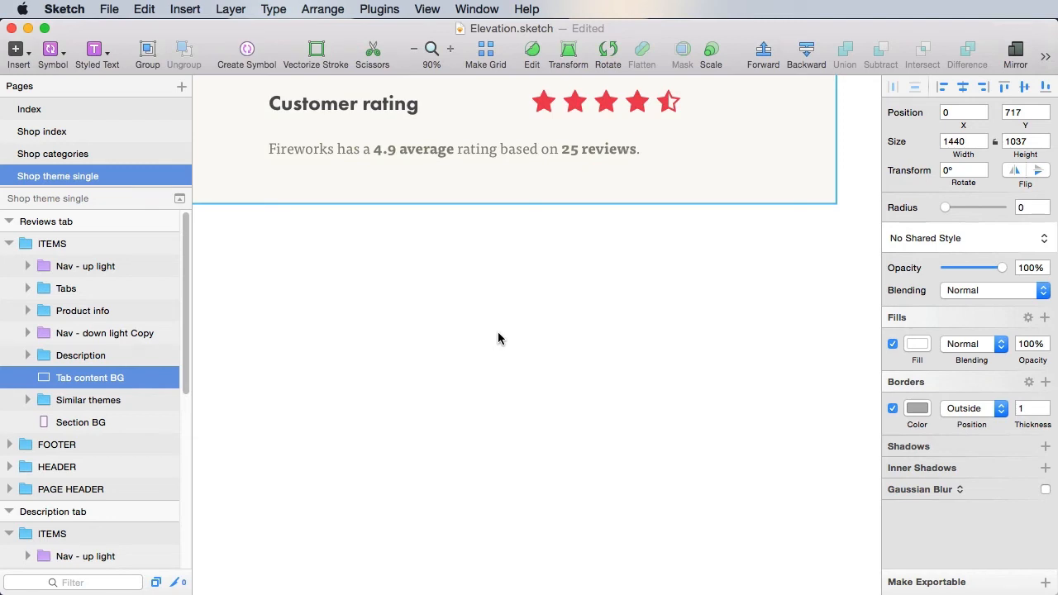
scroll(up, 3)
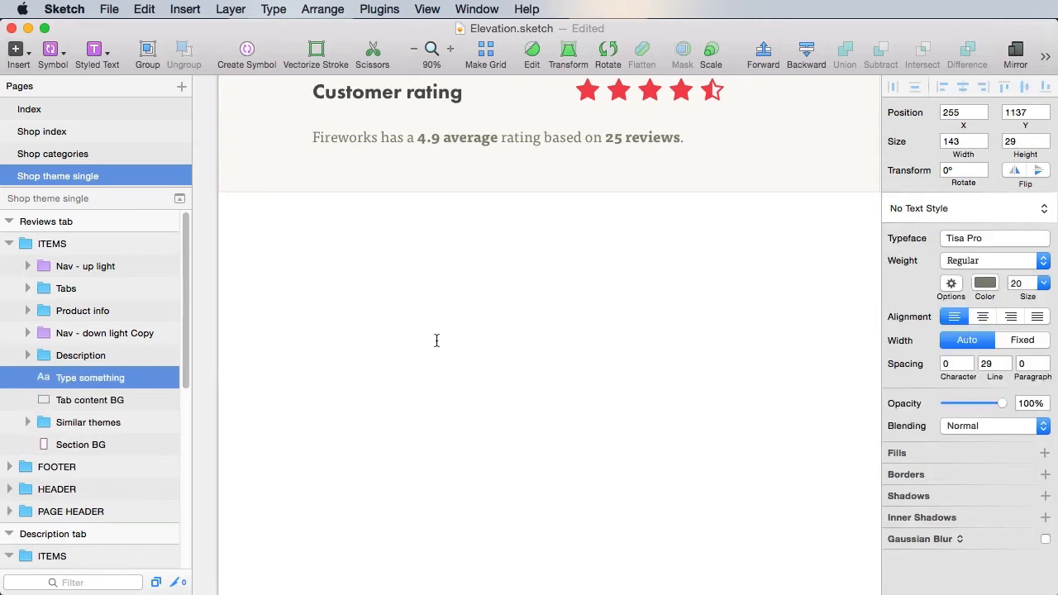
text(Janes)
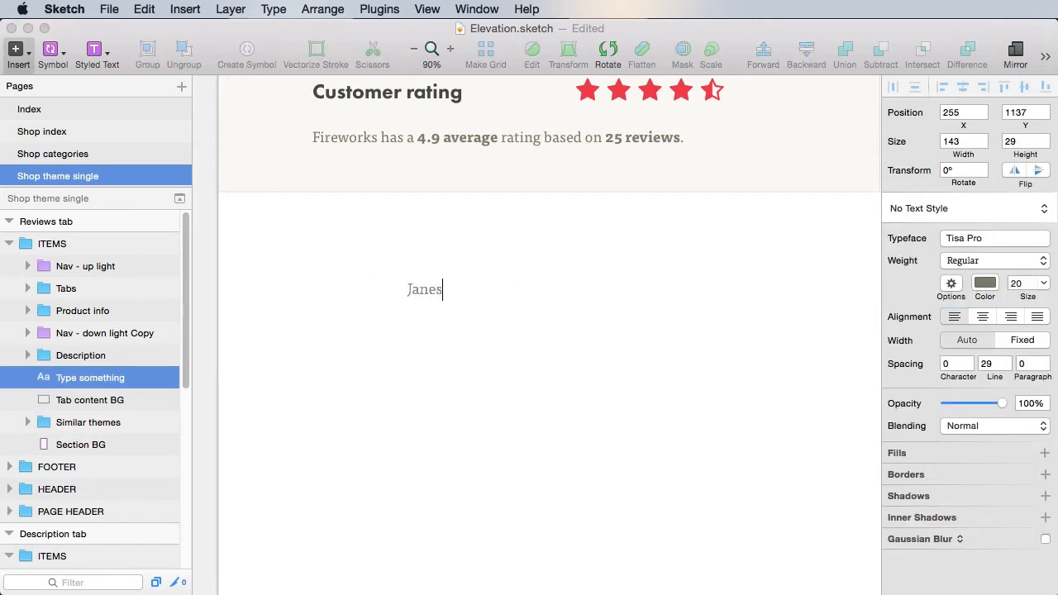
text(James)
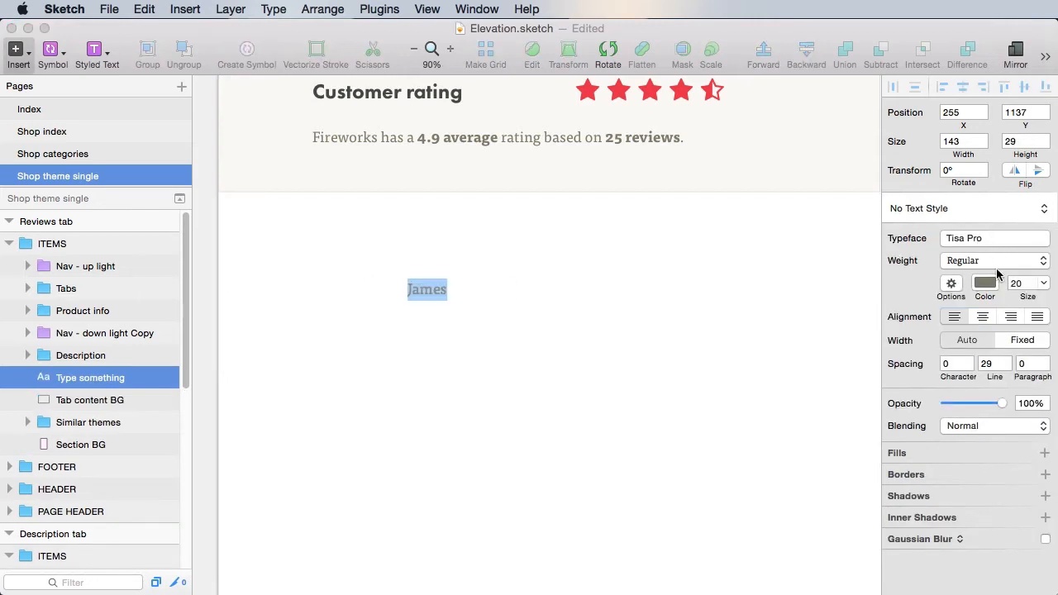
click(992, 259)
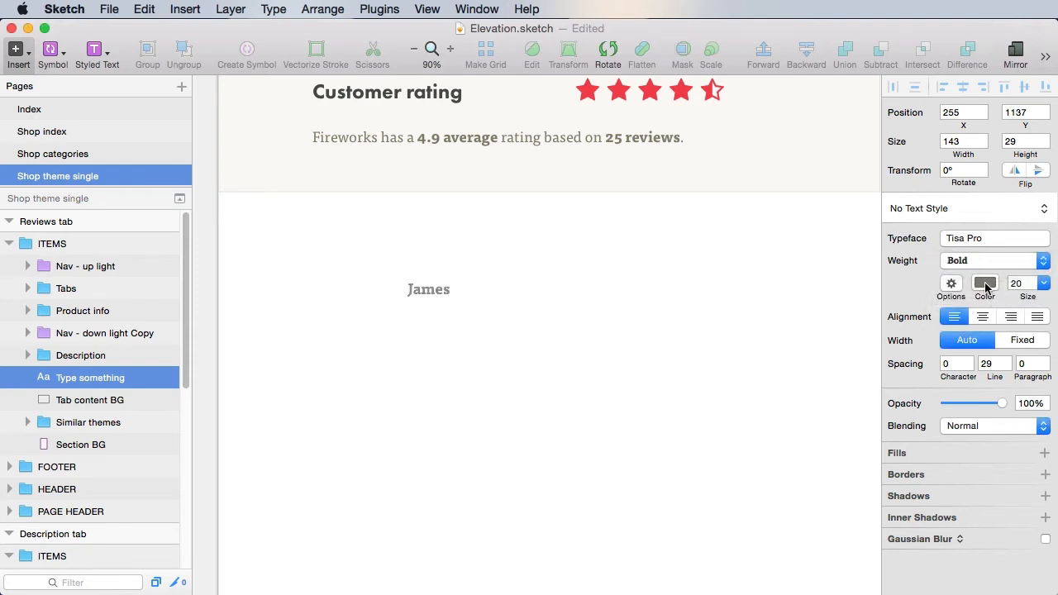
click(985, 285)
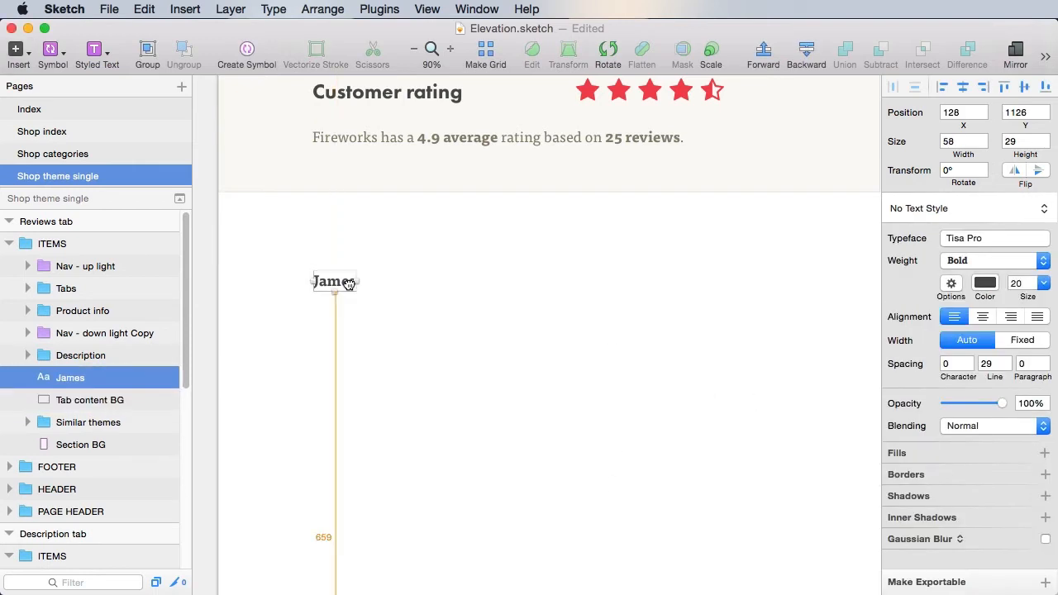
drag(334, 281, 334, 271)
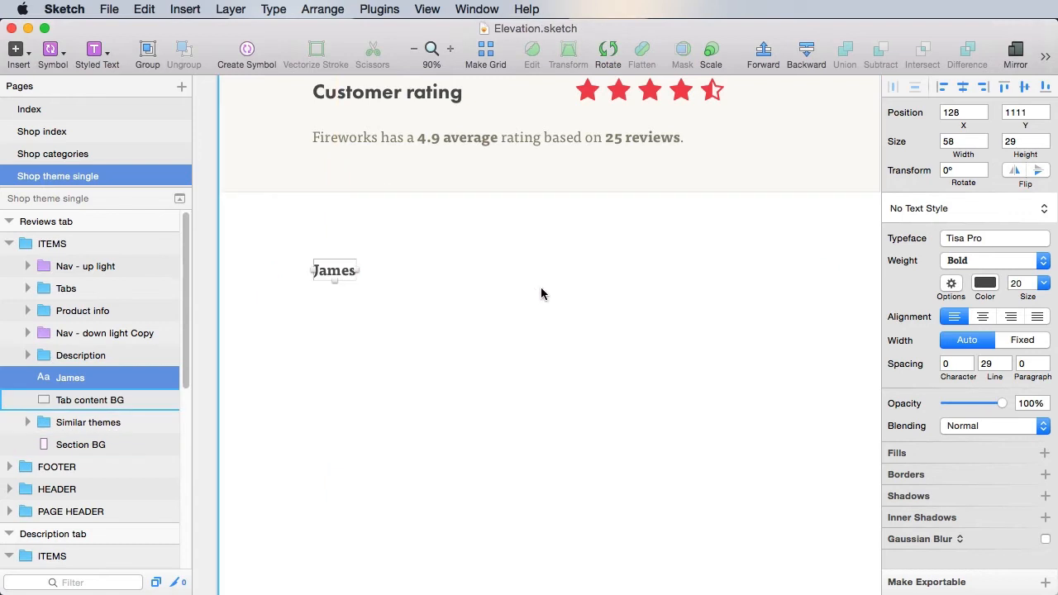
mouse_move(562, 284)
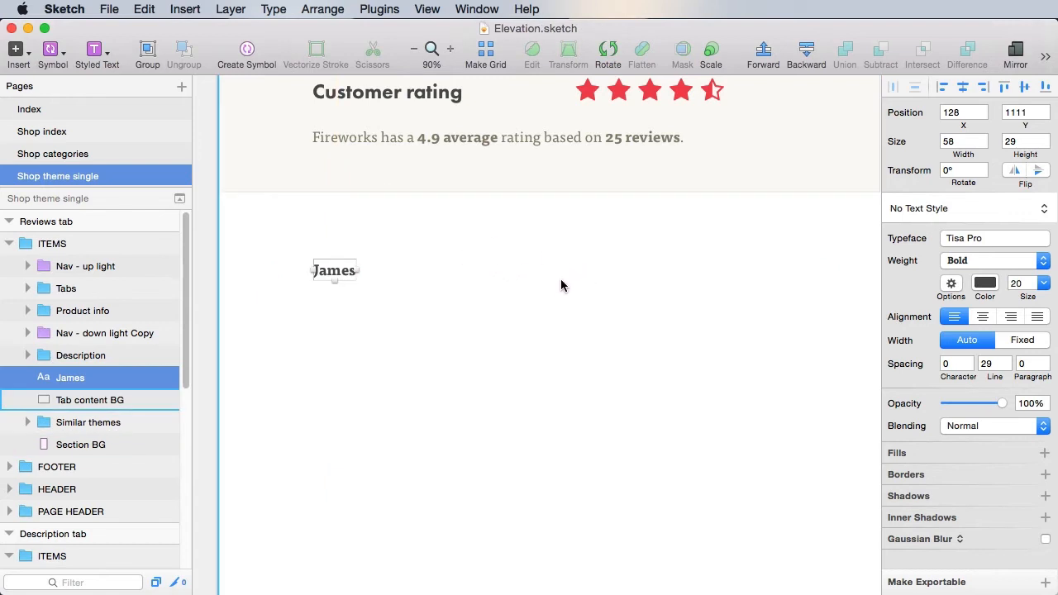
mouse_move(582, 272)
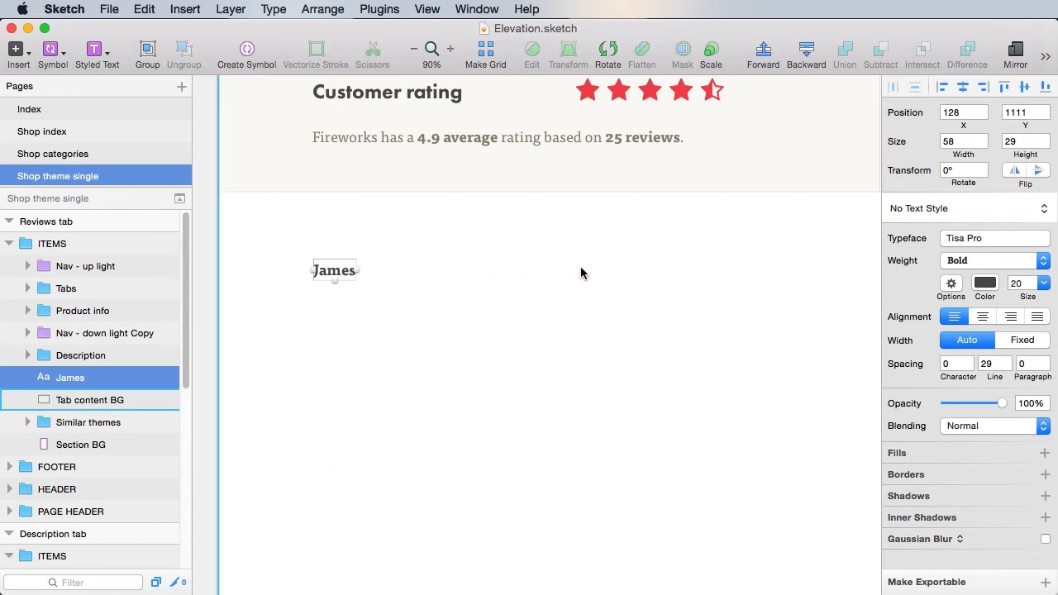
mouse_move(672, 278)
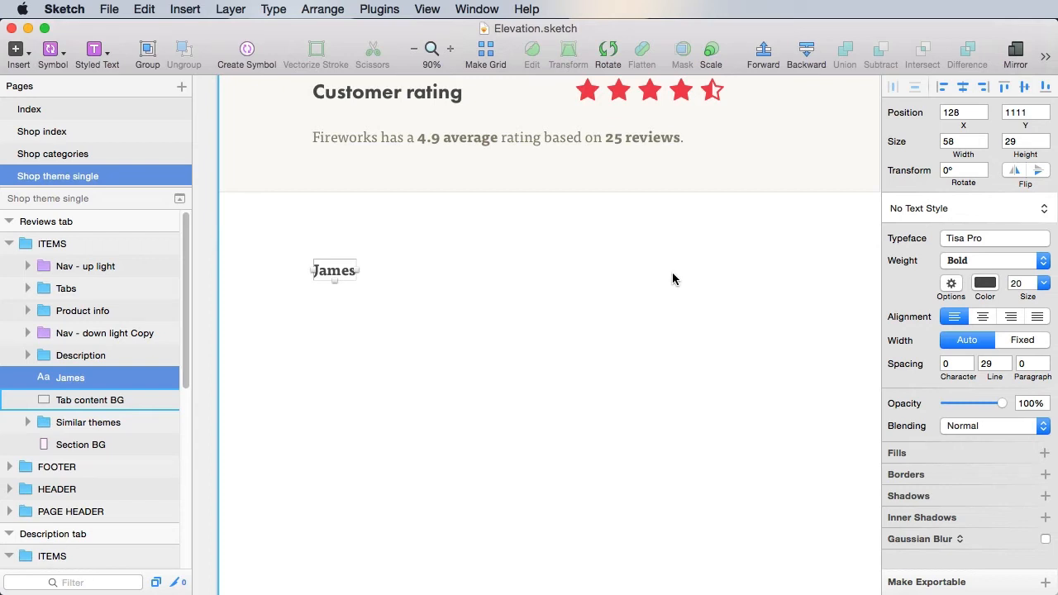
Duplicate James to its right as 'Yesterday' in regular italic with a lighter grey.
drag(334, 271, 500, 271)
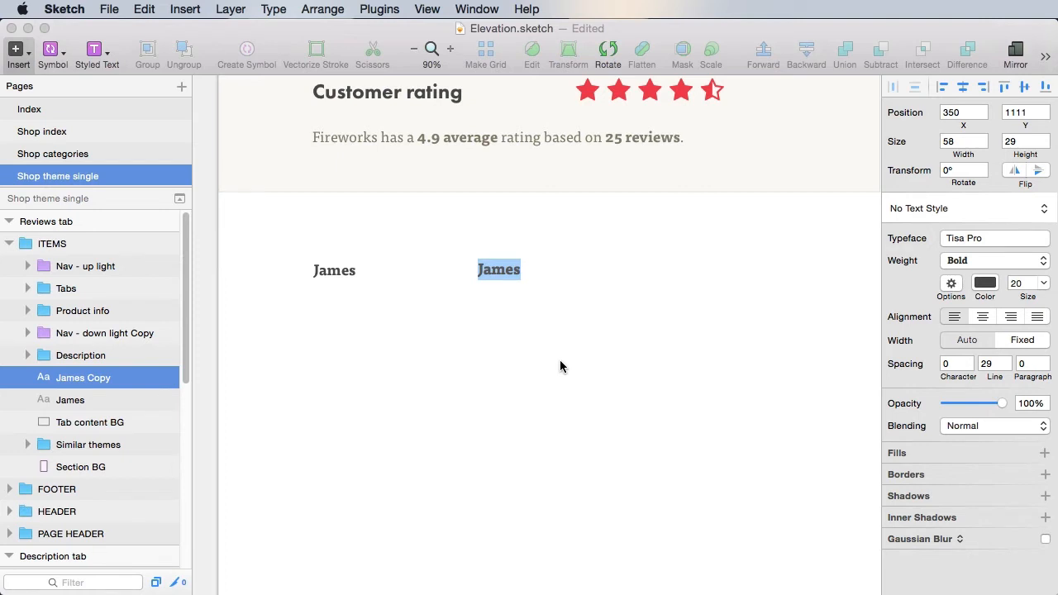
text(Yesterday)
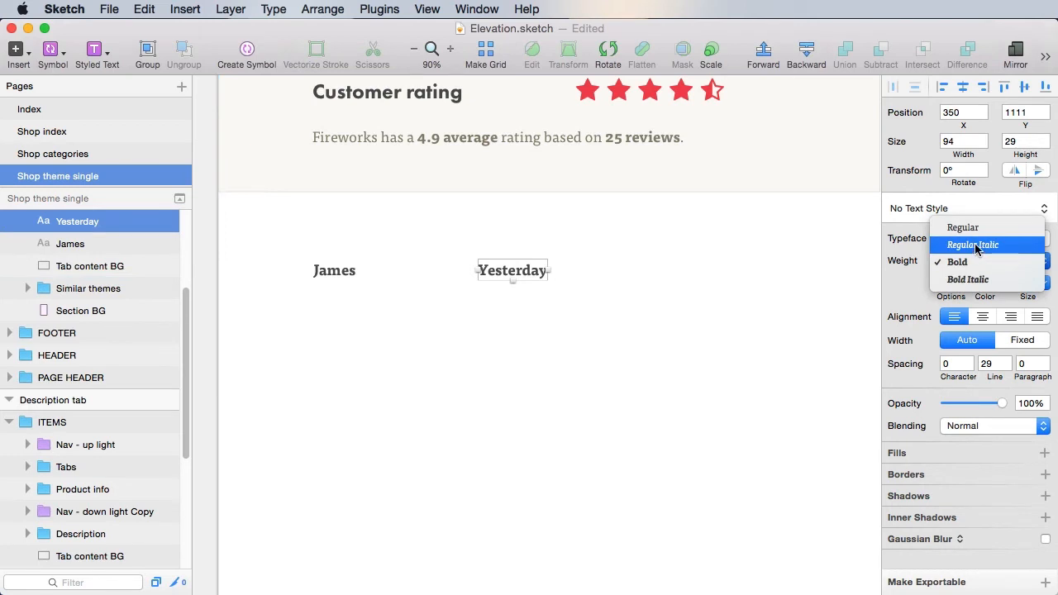
click(972, 244)
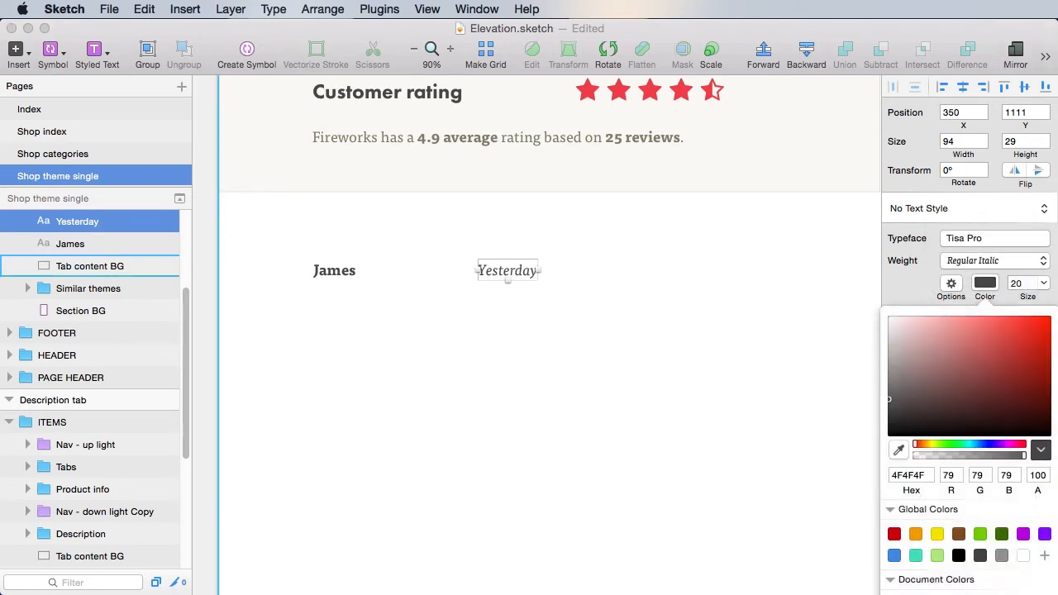
click(89, 265)
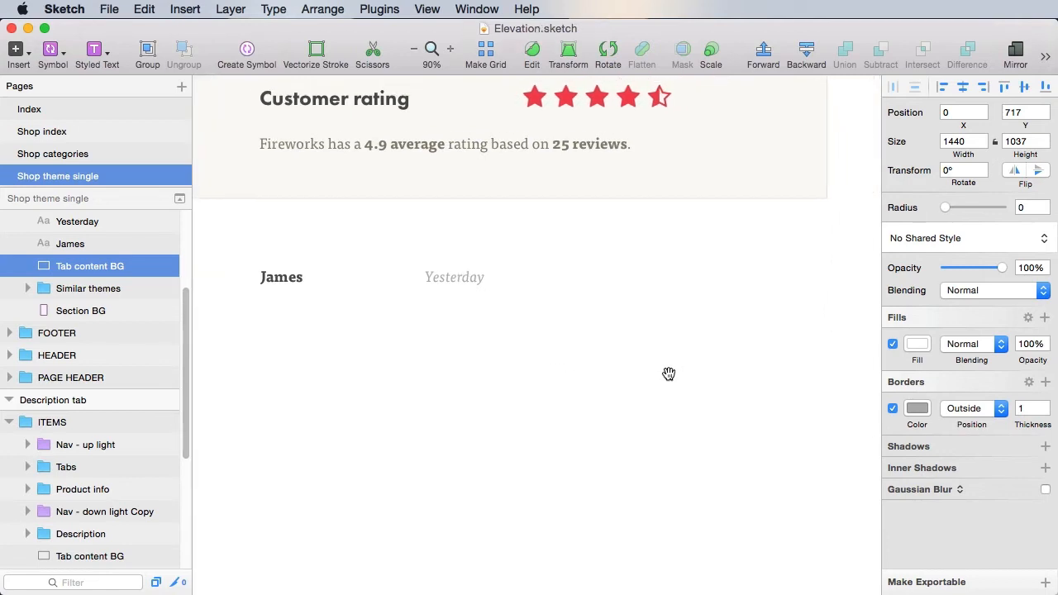
mouse_move(763, 260)
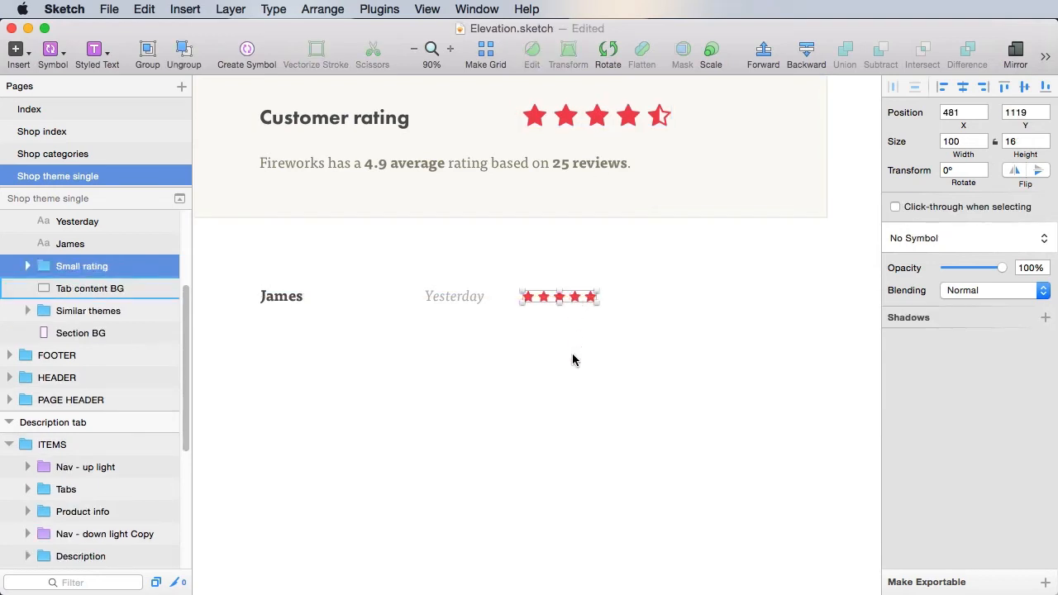
Move the Yesterday date and Small rating stars to the right end of James's row.
click(452, 296)
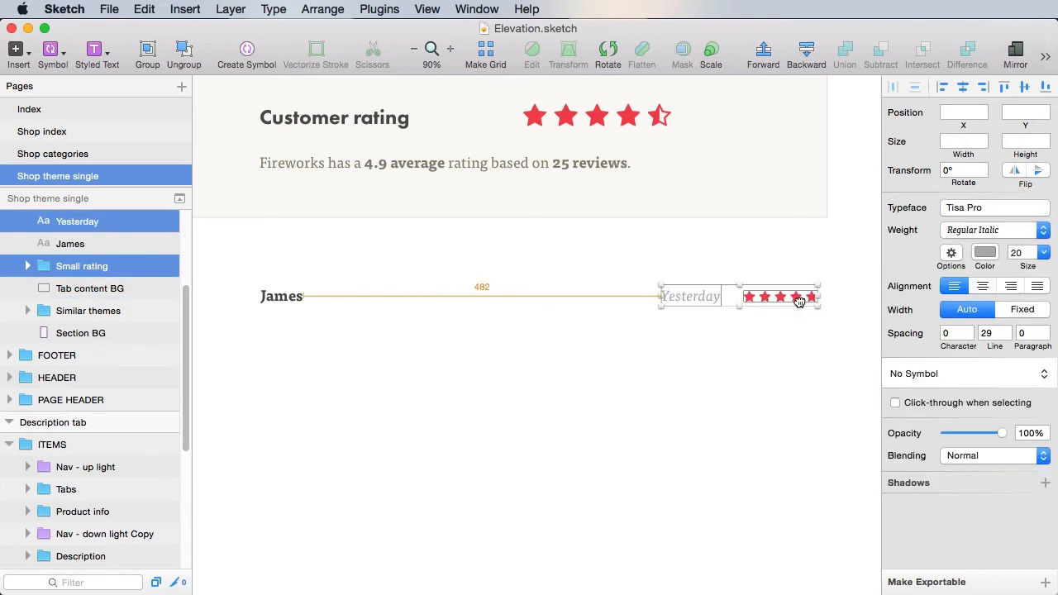
drag(796, 297, 645, 297)
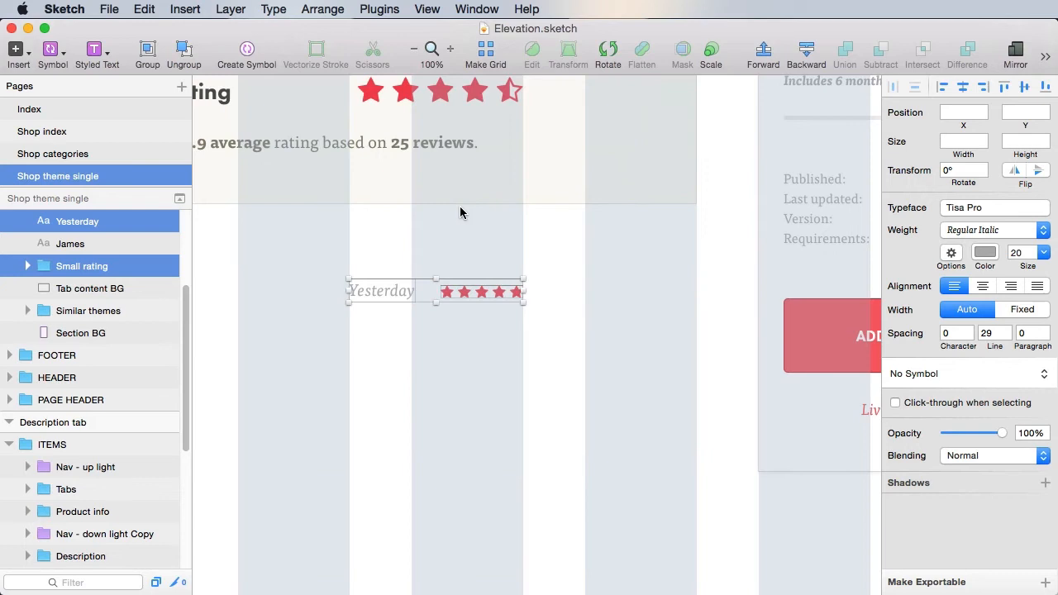
click(89, 288)
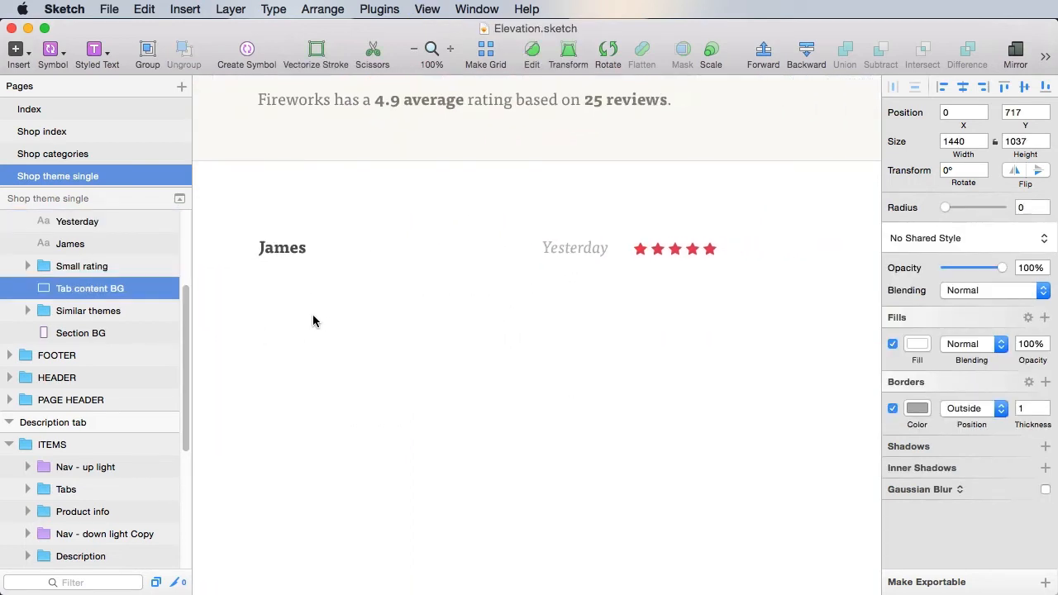
mouse_move(462, 339)
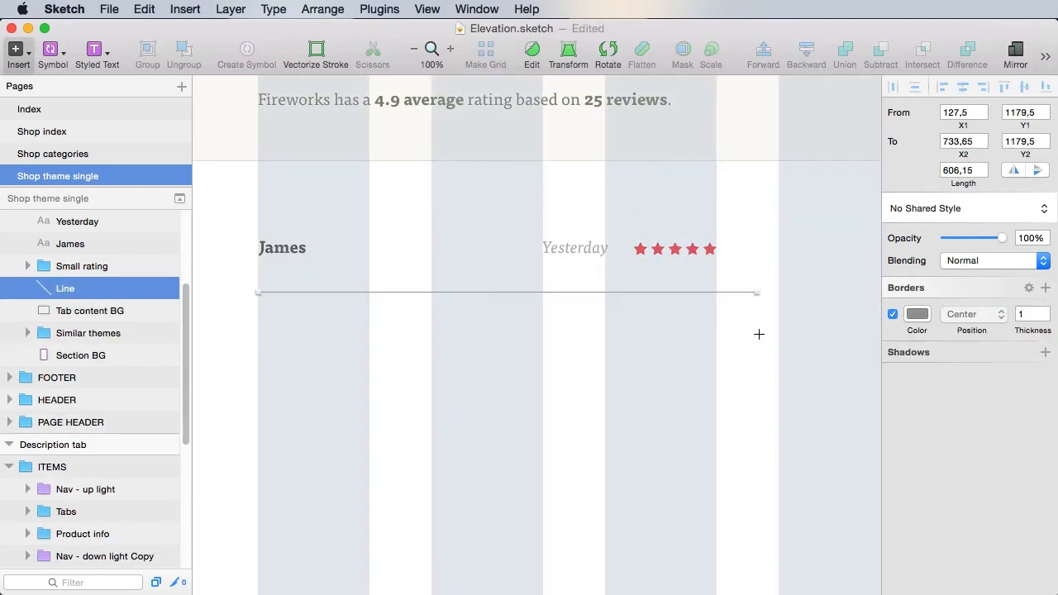
Draw a thin divider line under James's review row with a light grey border.
drag(757, 293, 714, 292)
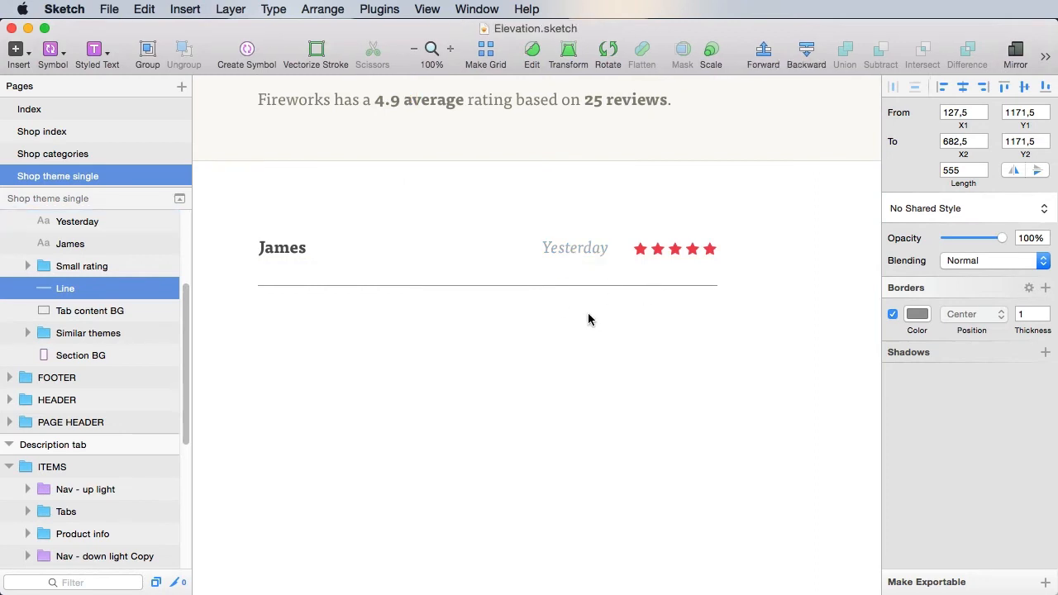
click(916, 314)
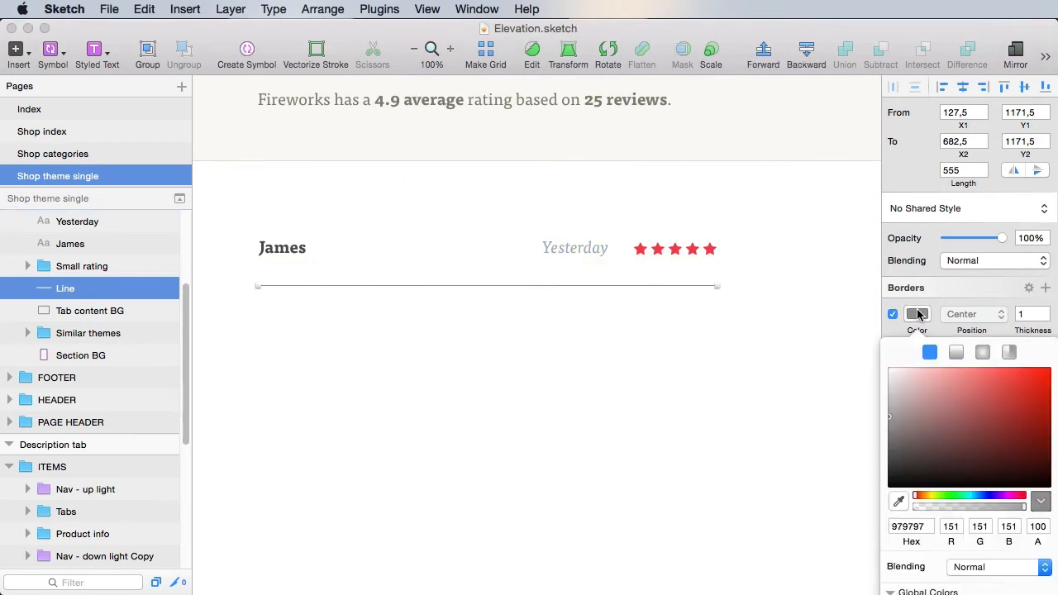
click(89, 311)
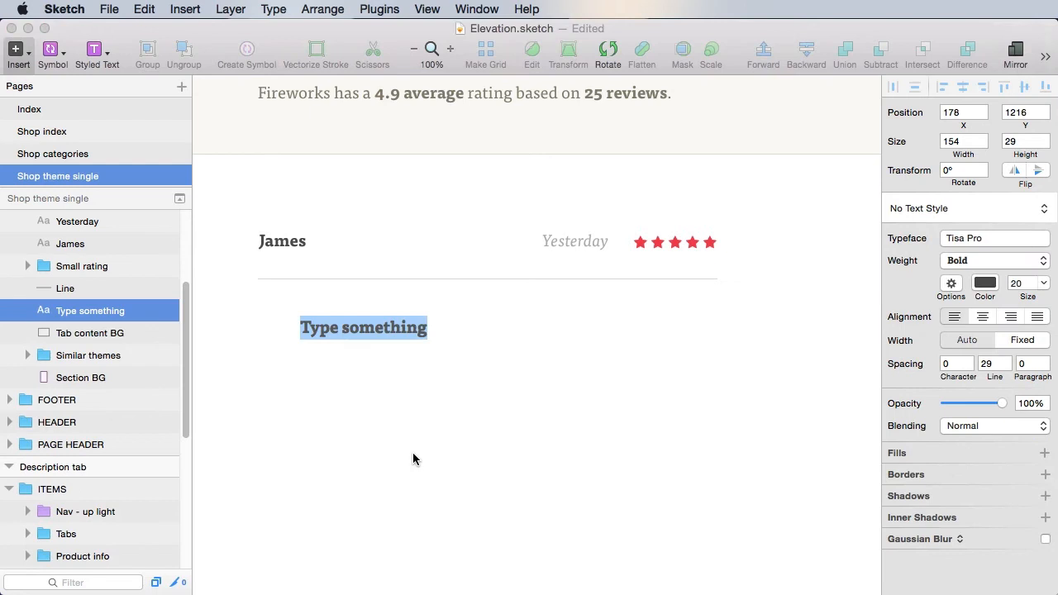
Give the placeholder review text a fixed 555 width at X 127 in regular italic.
click(1021, 341)
text(555)
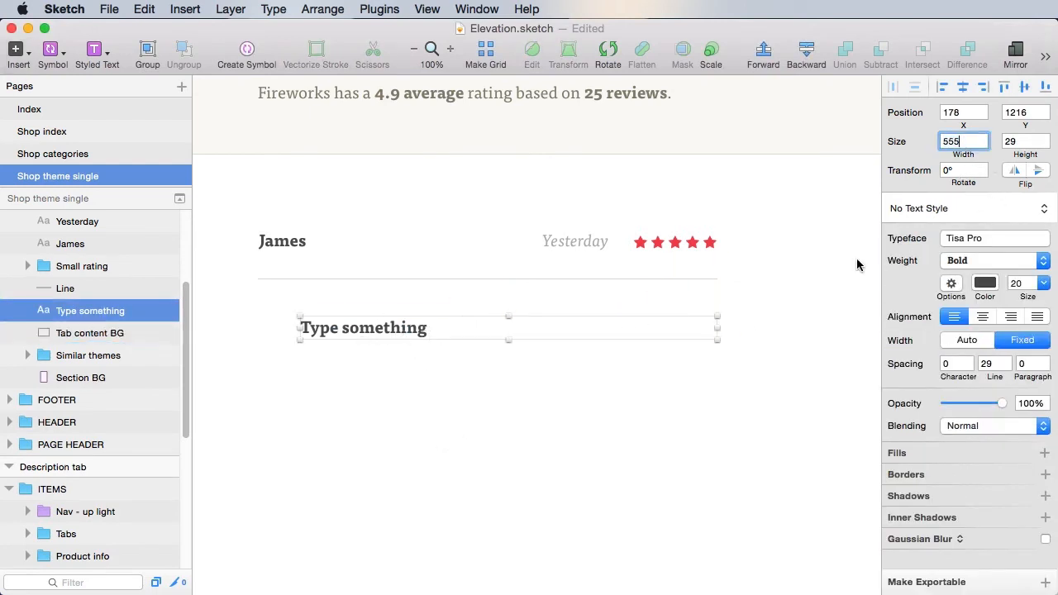
click(91, 332)
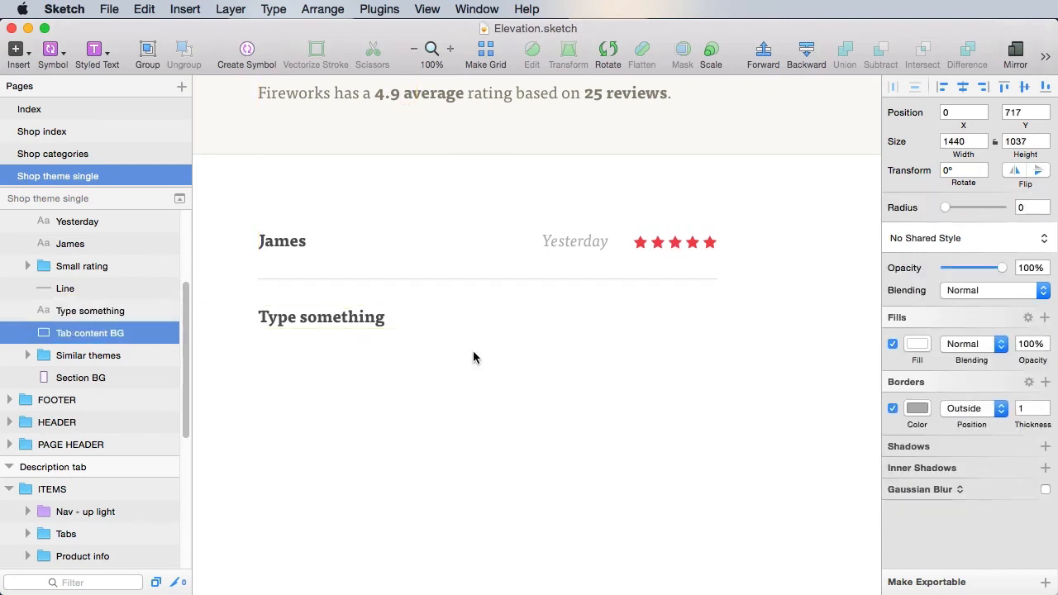
click(90, 311)
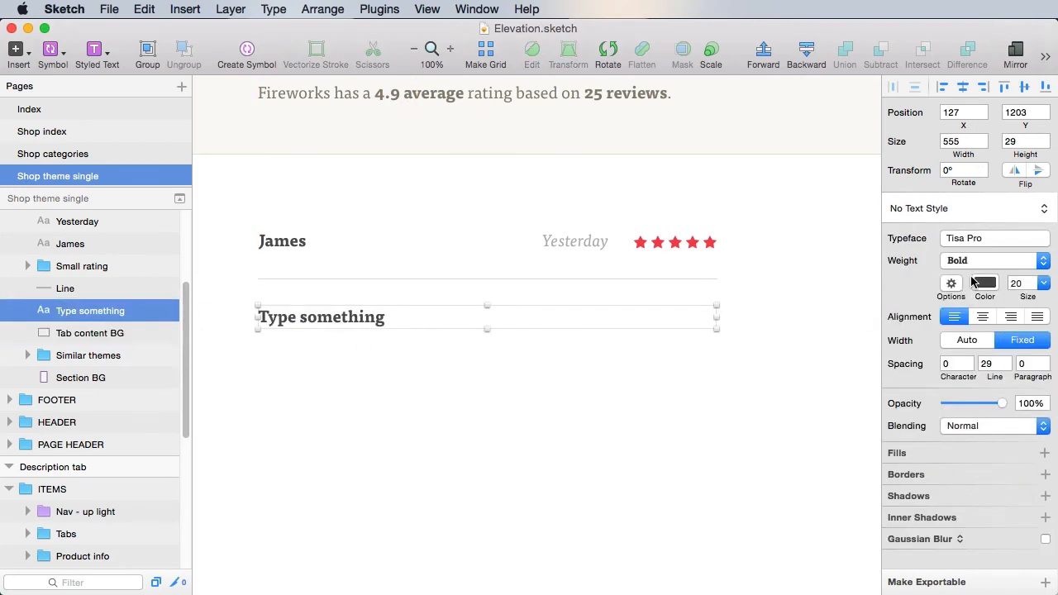
click(991, 261)
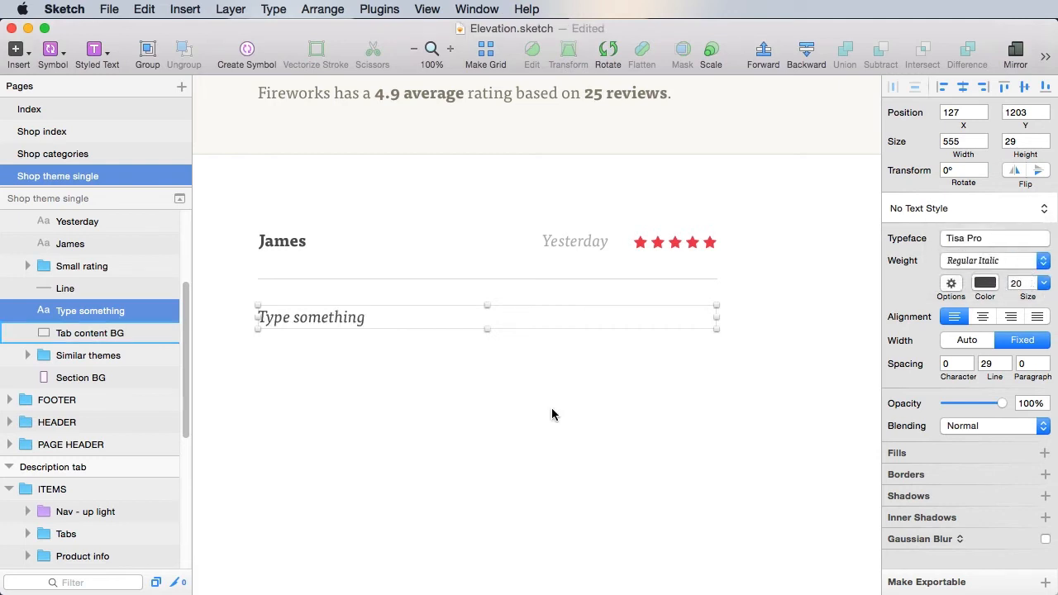
scroll(up, 3)
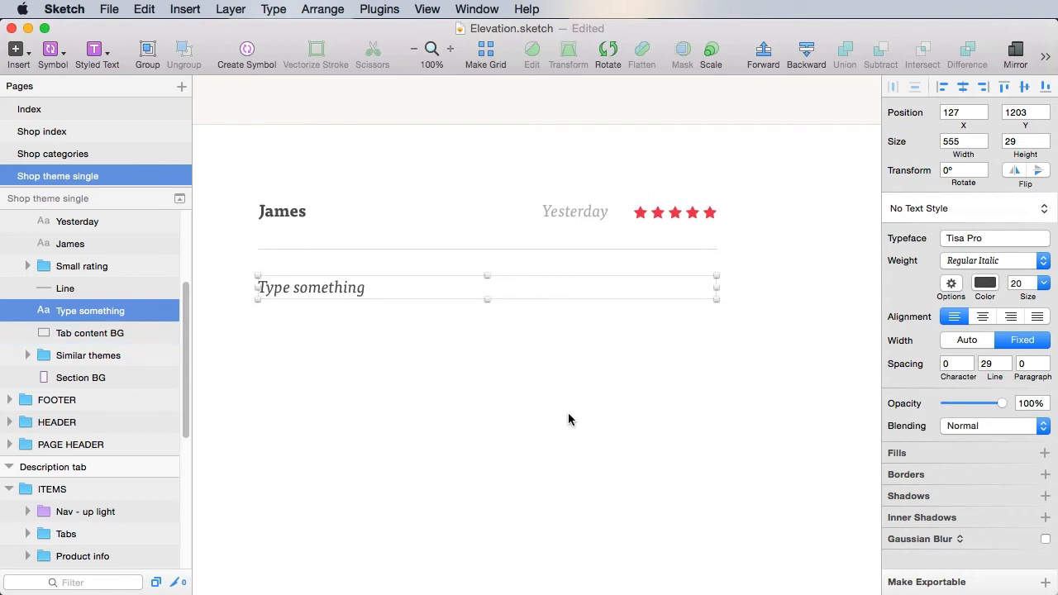
Group the review layers as Reviews and duplicate the entry down the artboard.
click(89, 332)
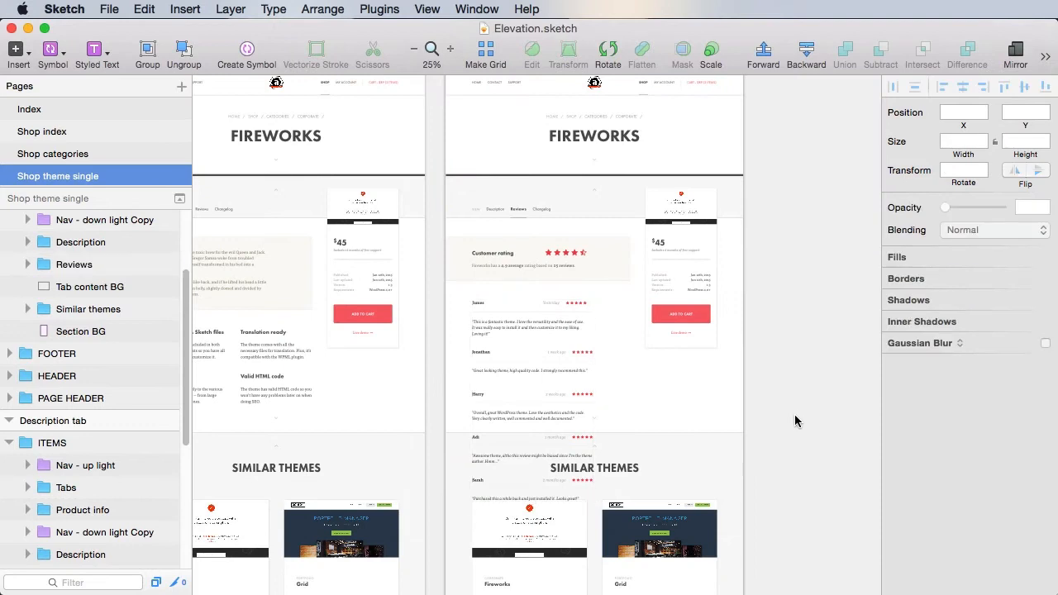
scroll(down, 3)
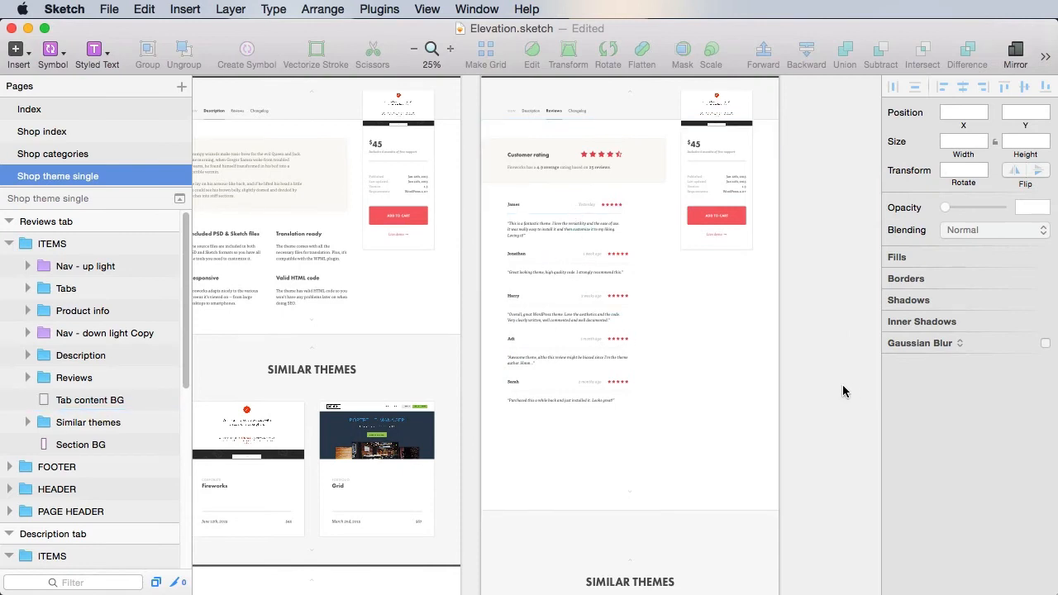
Copy the Pagination group from the Shop index page back to Shop theme single.
click(43, 133)
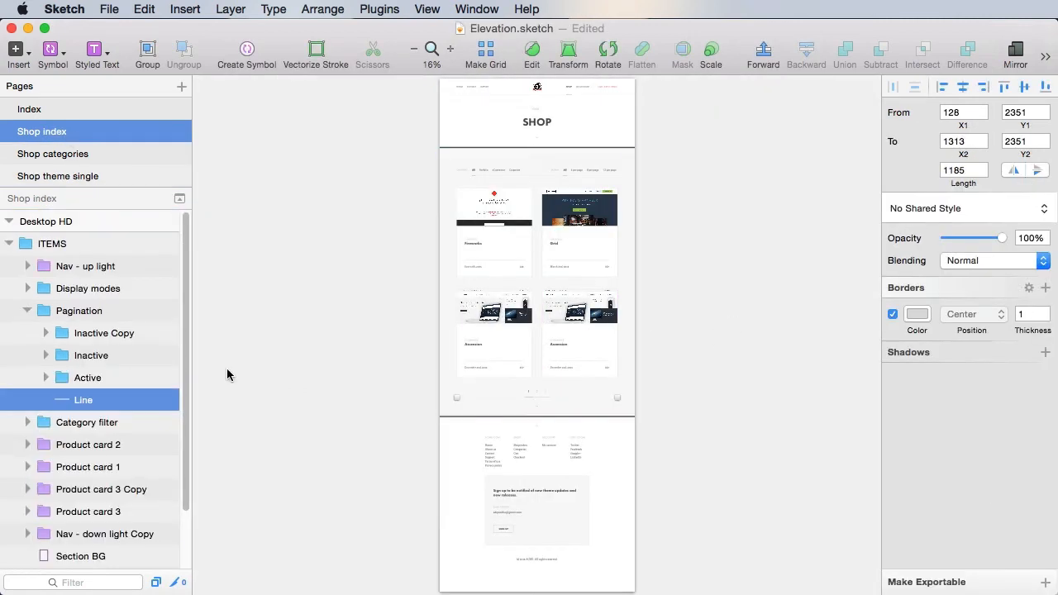
click(79, 311)
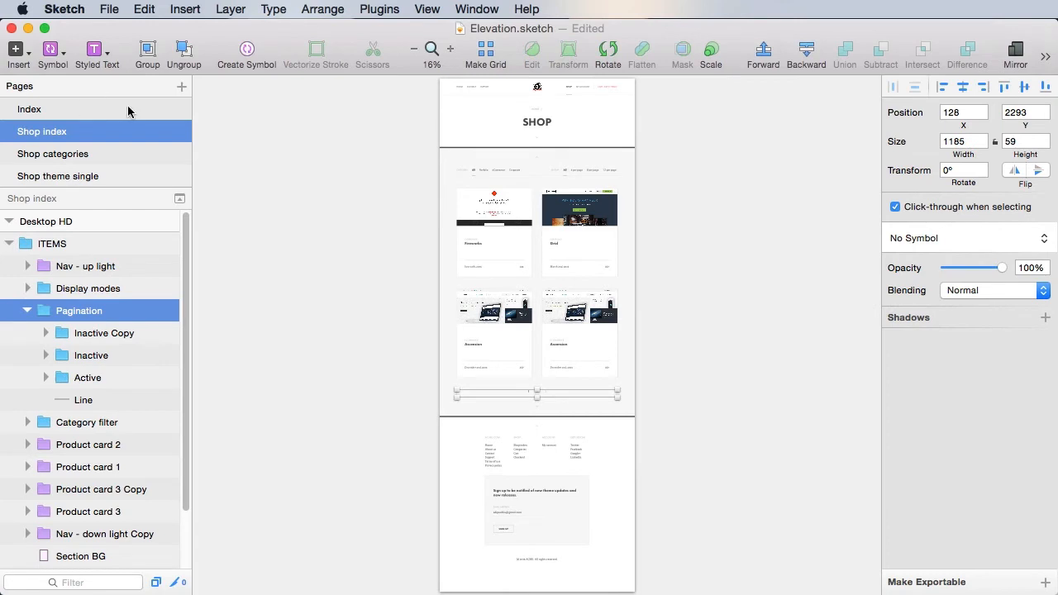
click(58, 176)
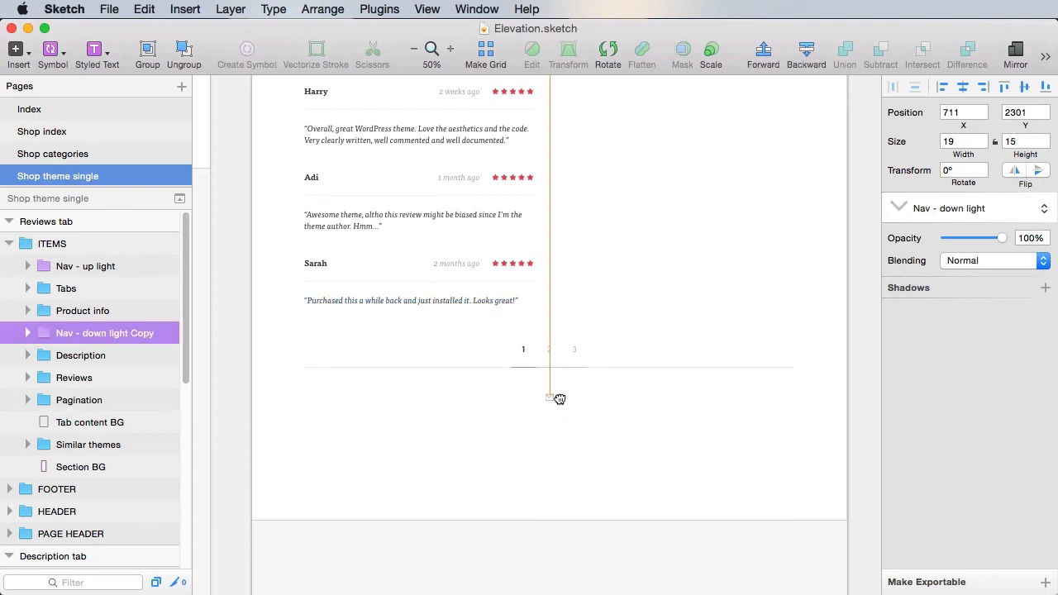
Paste the pagination beneath the reviews and centre it on the artboard.
click(88, 443)
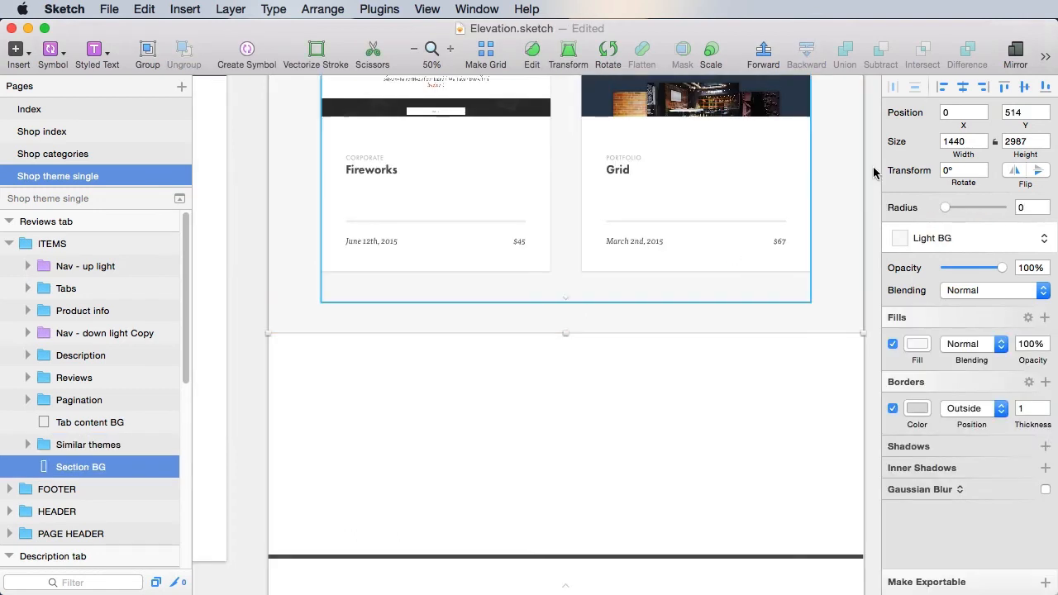
click(56, 489)
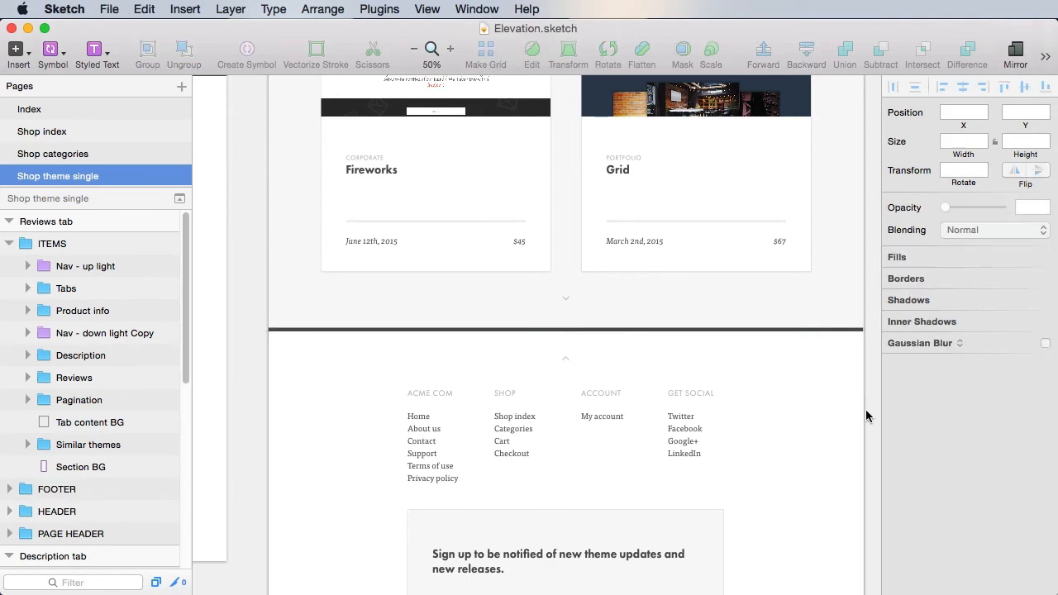
click(413, 50)
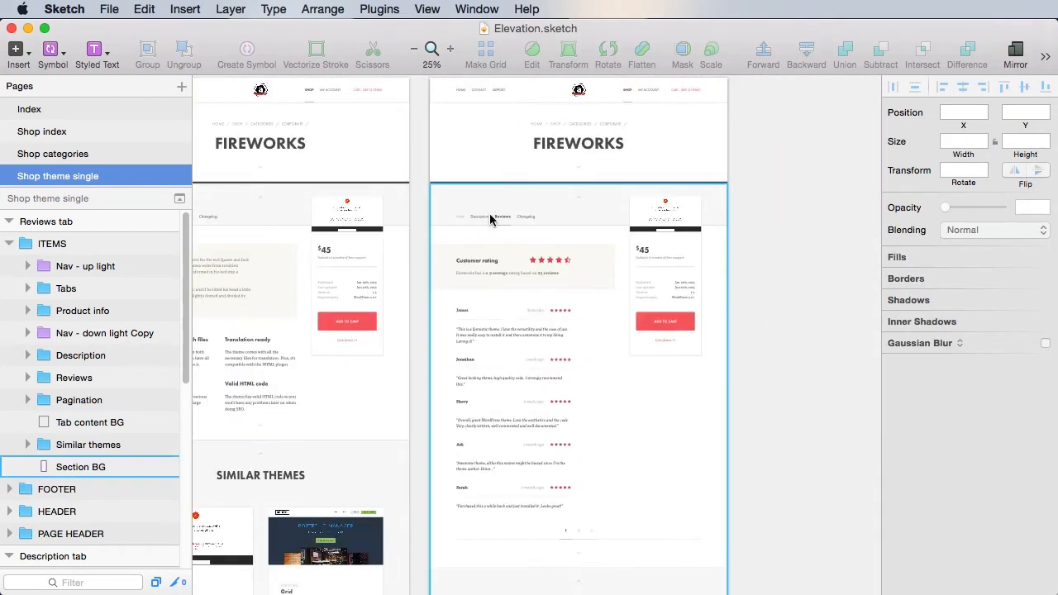
Duplicate the Reviews tab artboard with Cmd+D and name the copy Changelog tab.
click(790, 410)
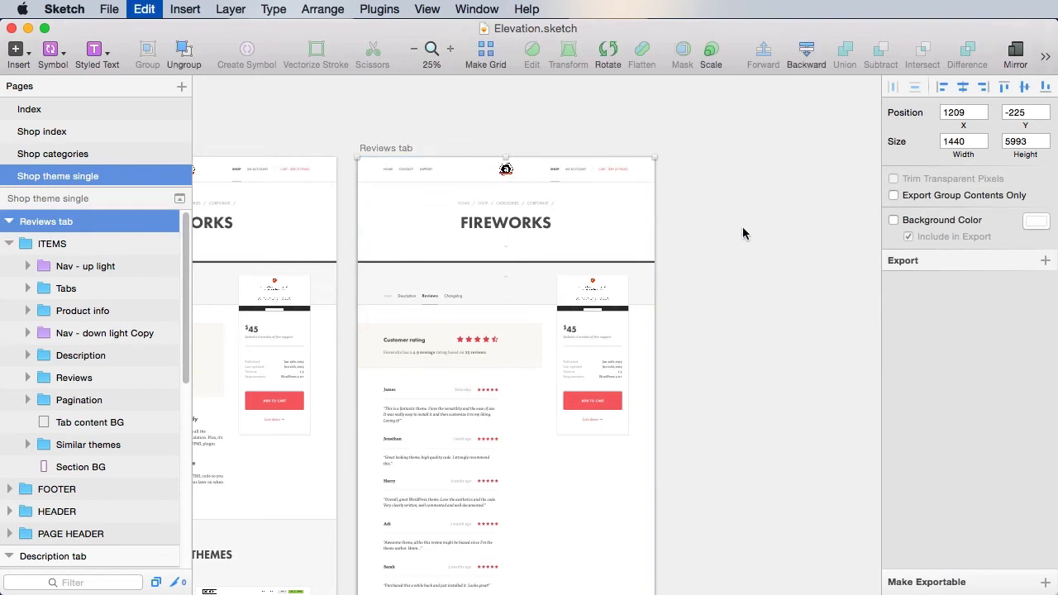
key(Cmd+D)
text(Changelog tab)
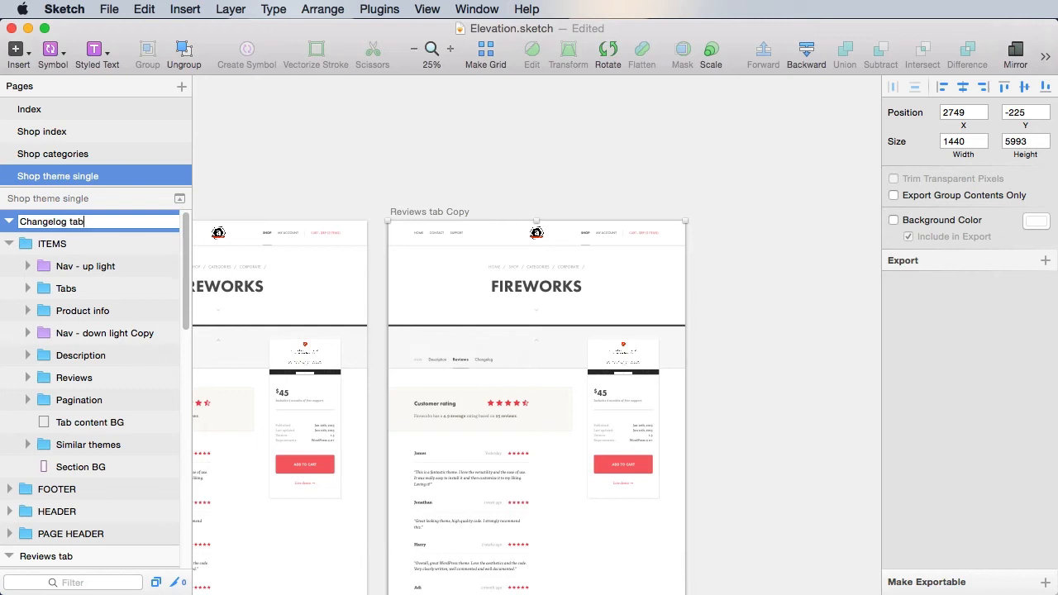
click(949, 217)
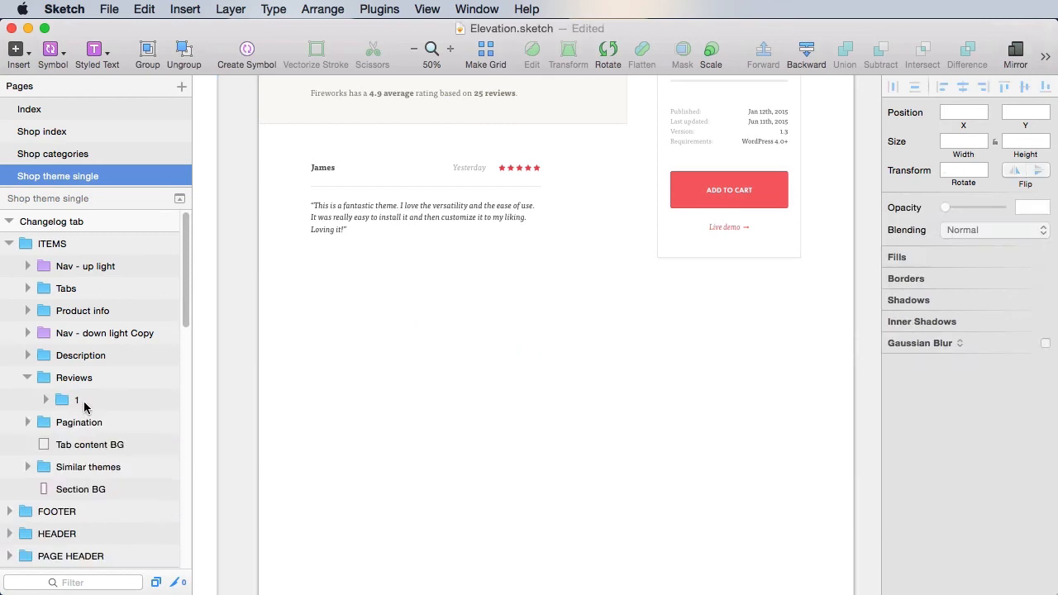
Change the tab heading to Version 1.3 with the date Jun 11th, 2015 below it.
click(90, 443)
text(V)
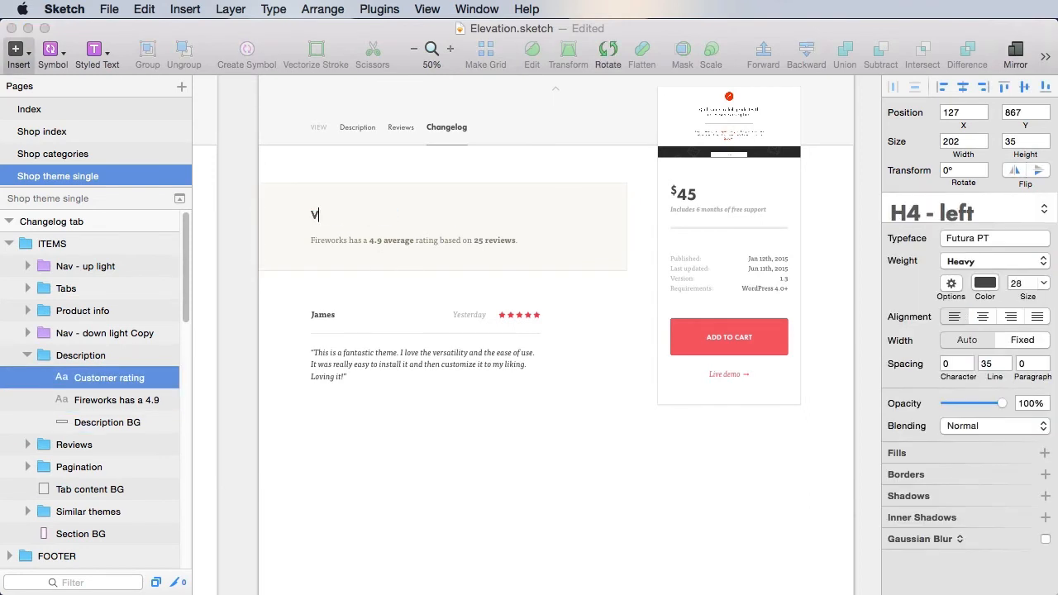
text(ersion 1.3)
click(413, 239)
text(Jun 11th, 2015)
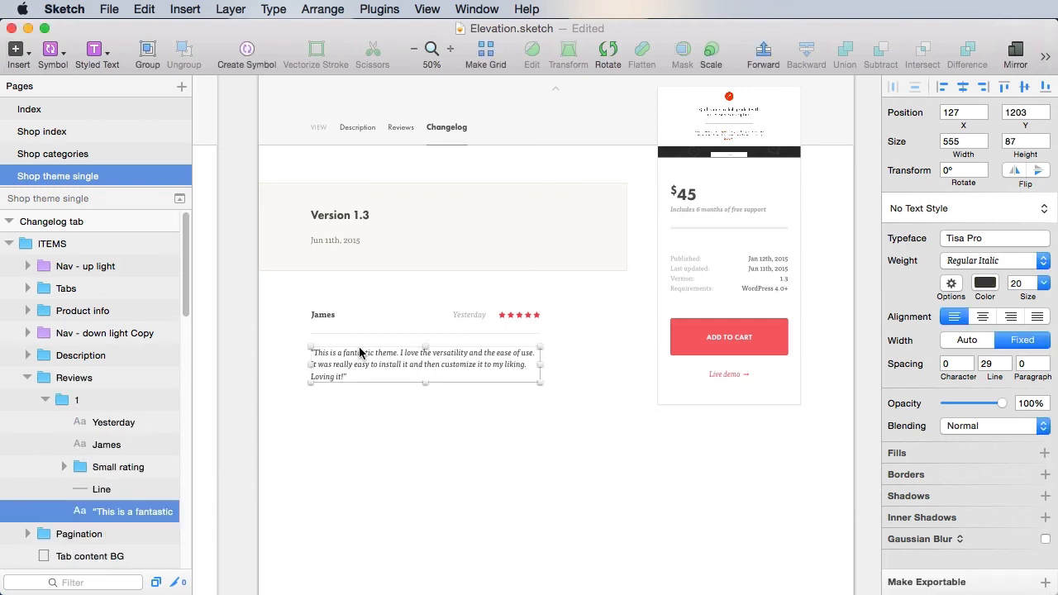
click(75, 377)
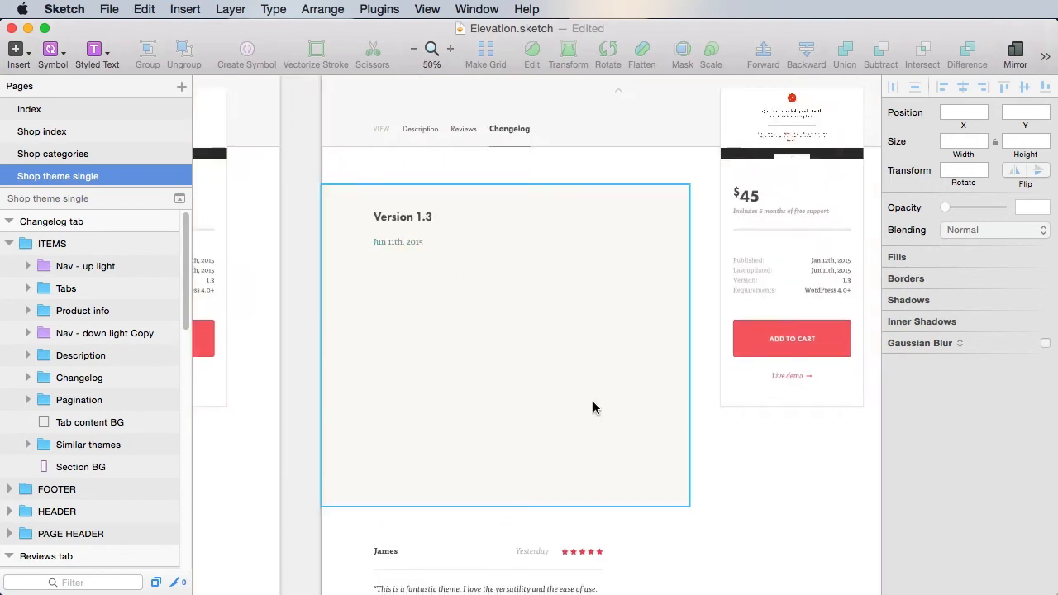
Set the duplicated date line in Source Code Pro at size 16.
click(399, 241)
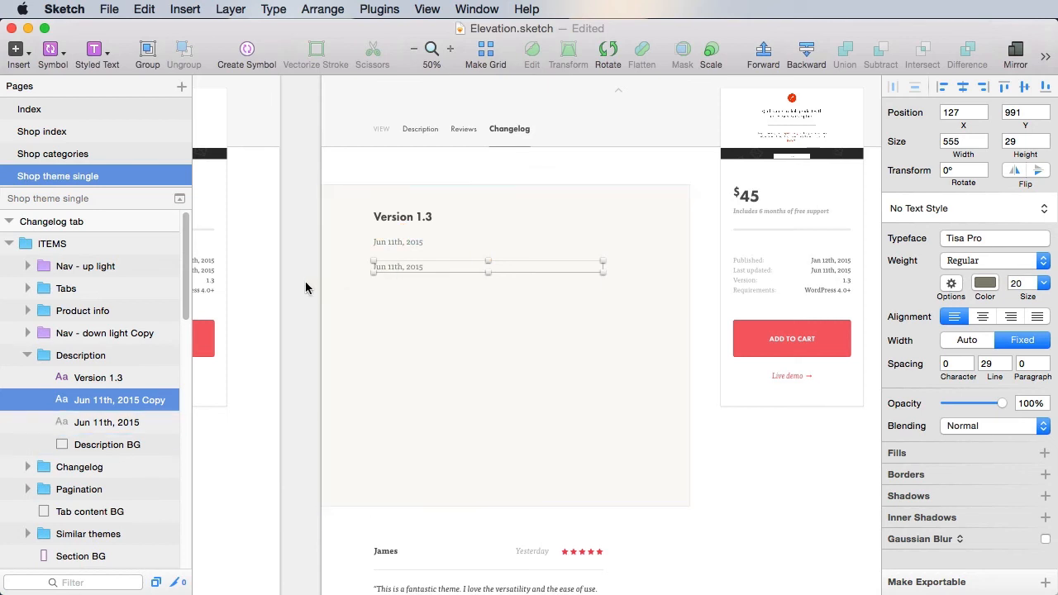
click(995, 238)
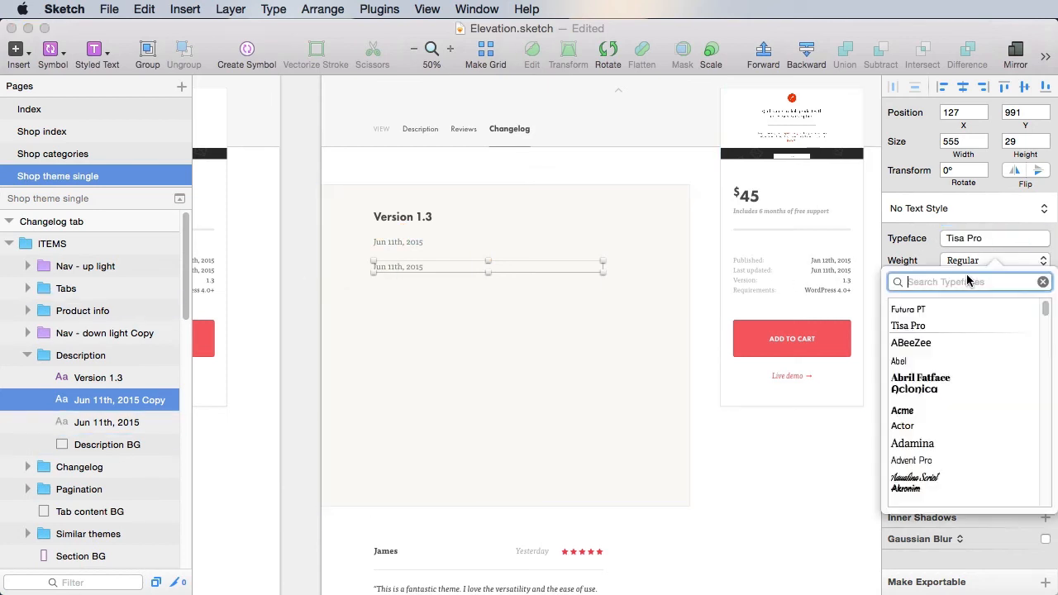
text(s)
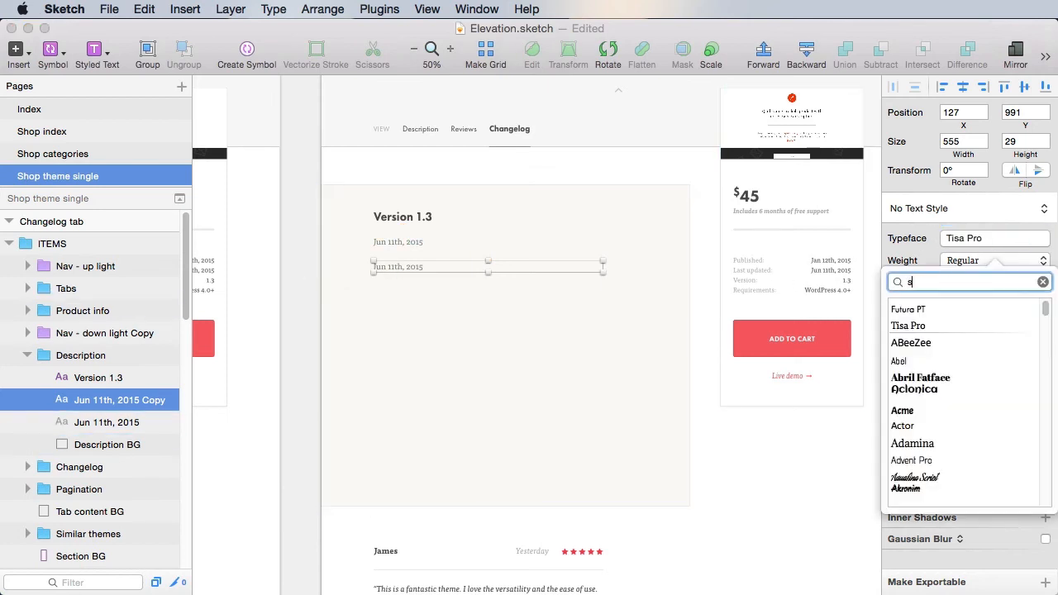
text(ourc)
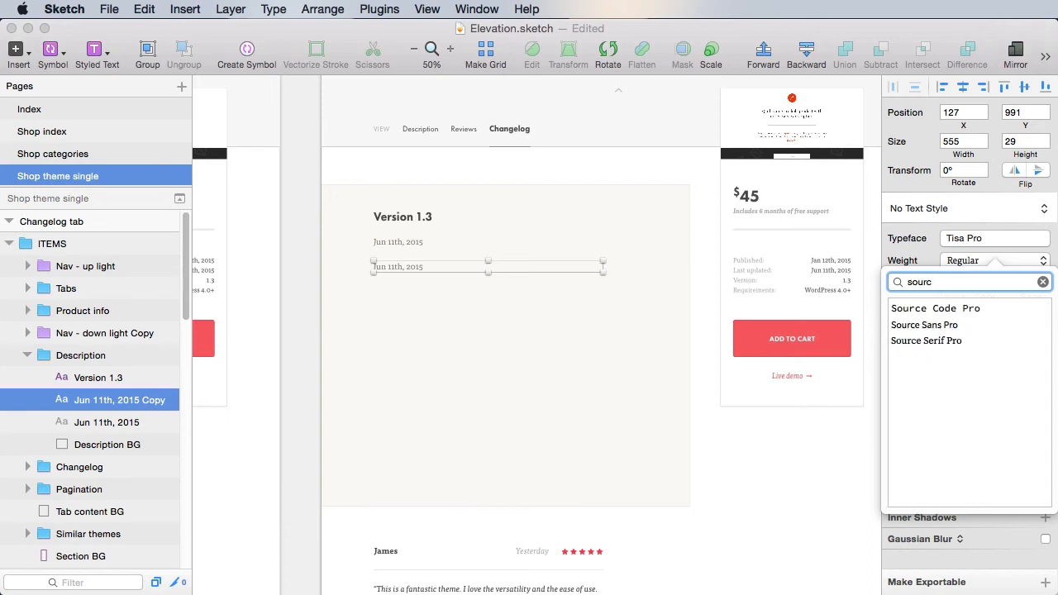
click(936, 308)
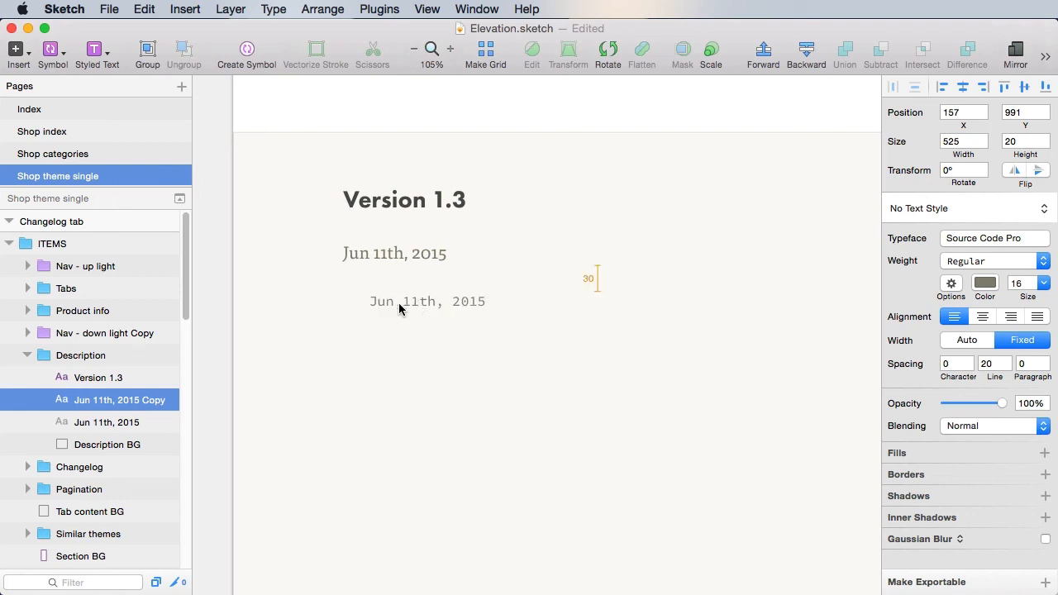
Paste the changelog notes into the monospace layer and extend the background to fit.
click(691, 370)
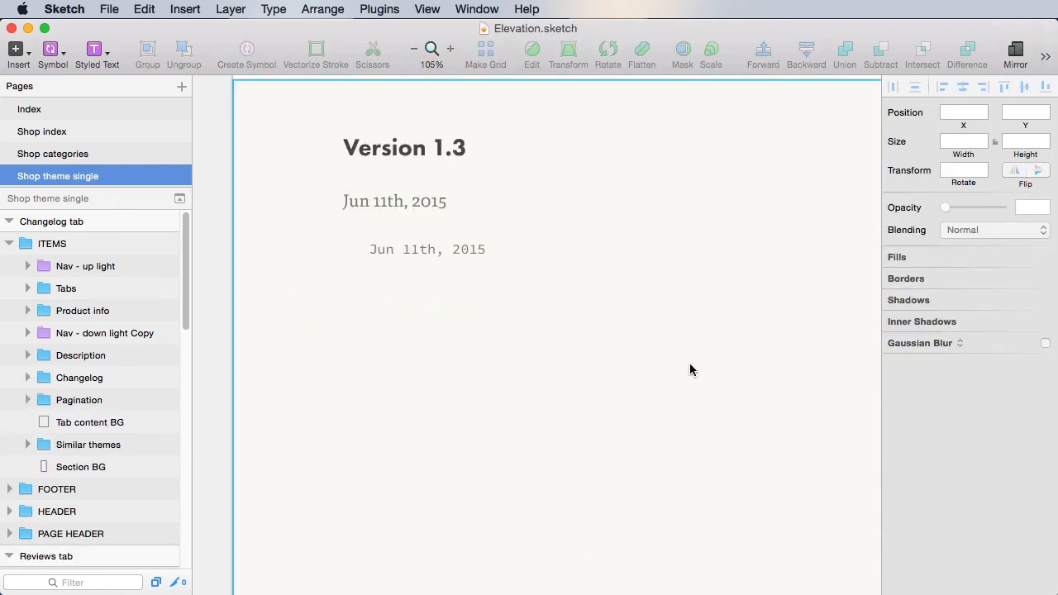
mouse_move(549, 343)
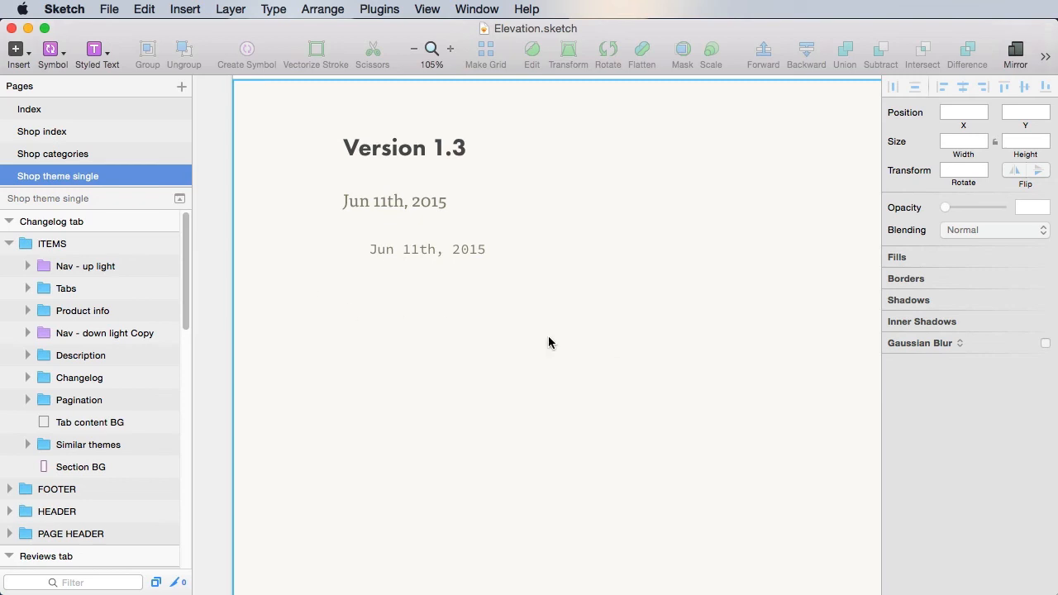
scroll(down, 3)
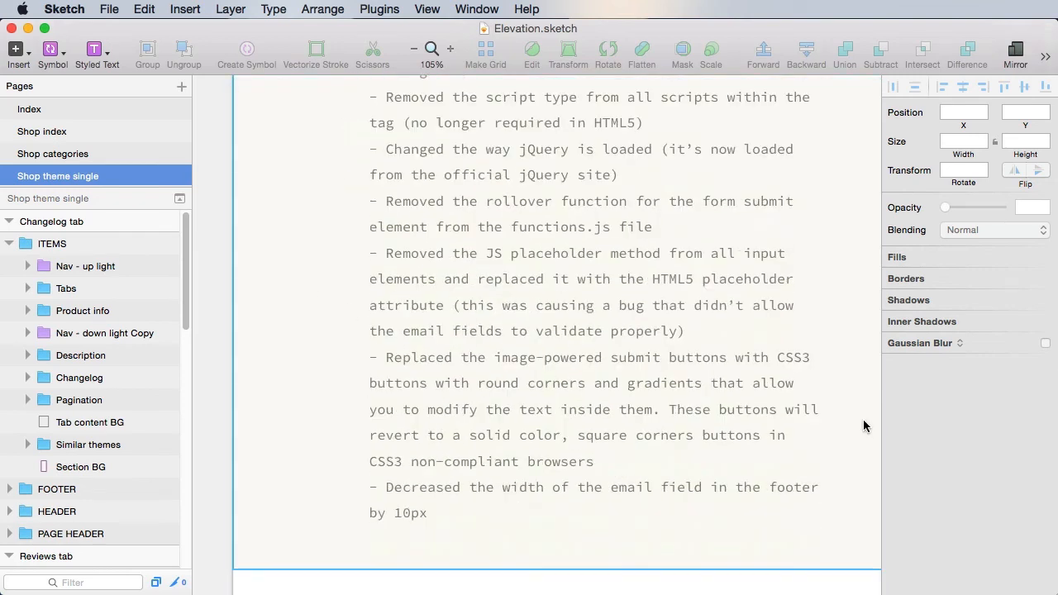
scroll(down, 3)
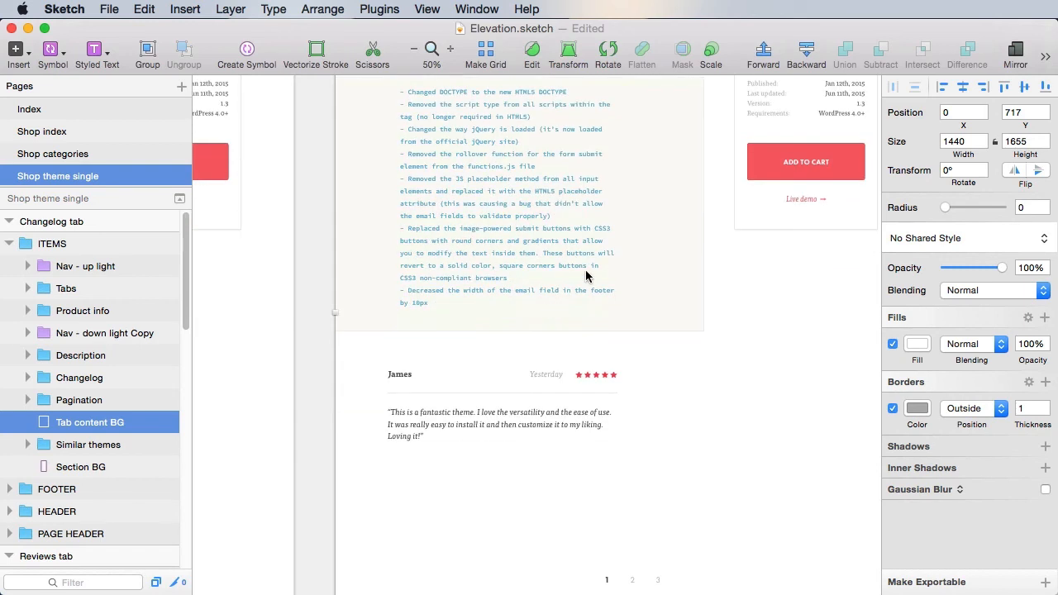
Rewrite the copied review's name as Version 1.2 and its time as Jul 12th, 2014.
scroll(down, 3)
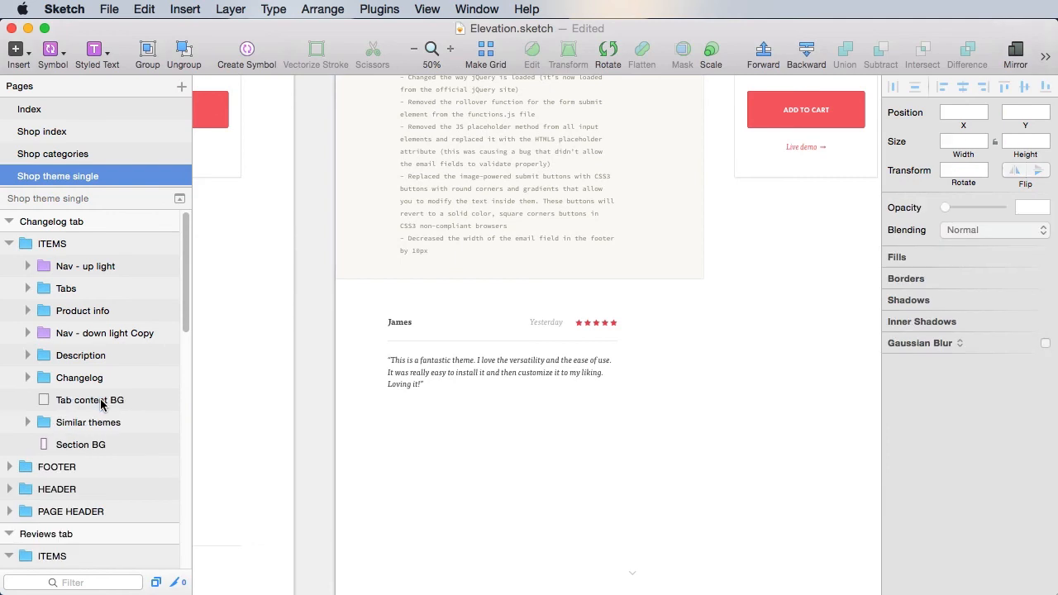
click(595, 323)
text(V)
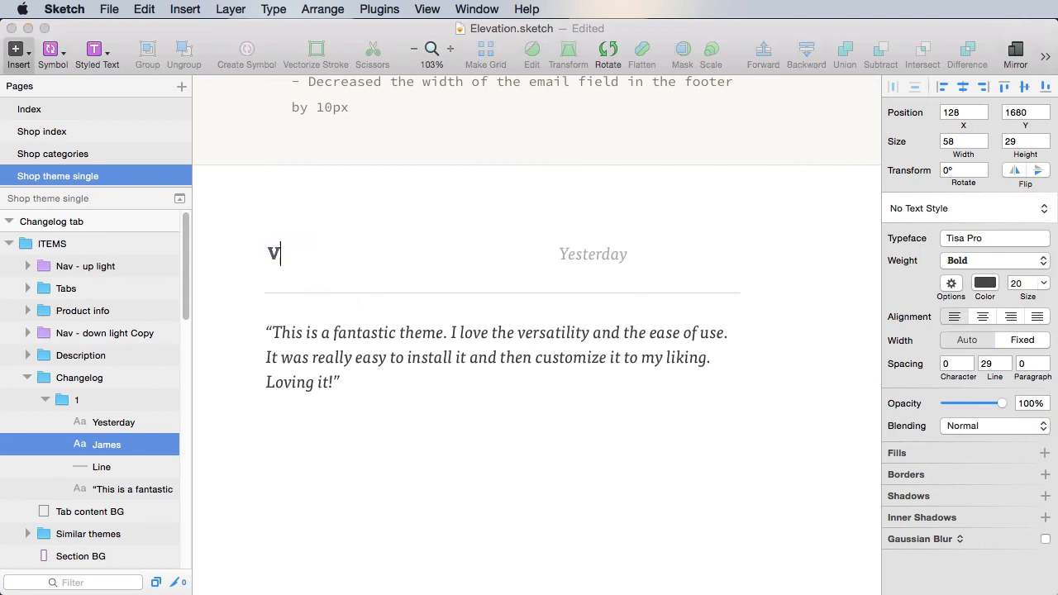
text(ersion 1.2)
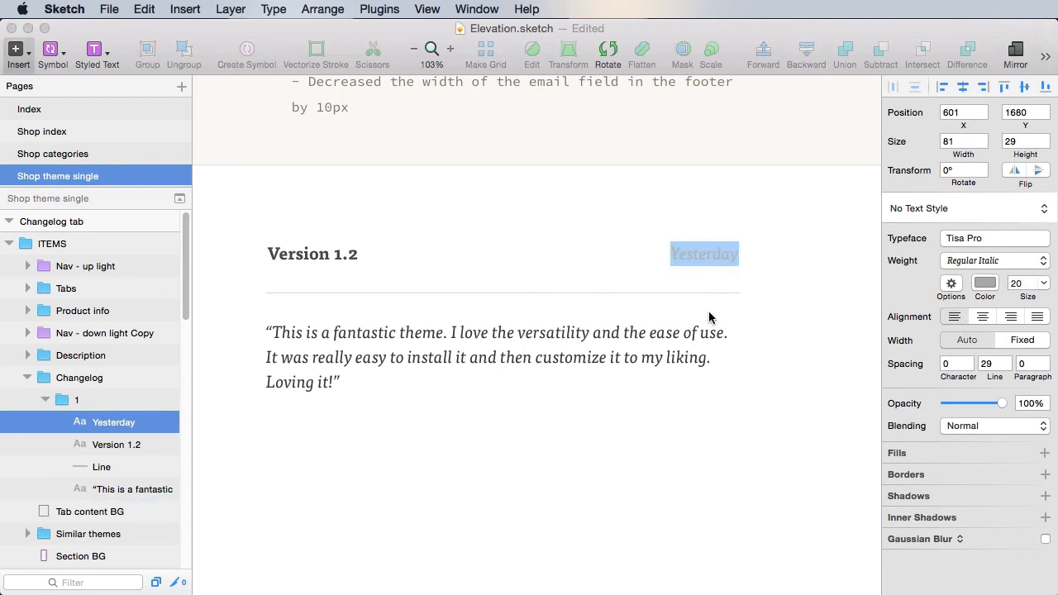
text(Jul 12th, 2014)
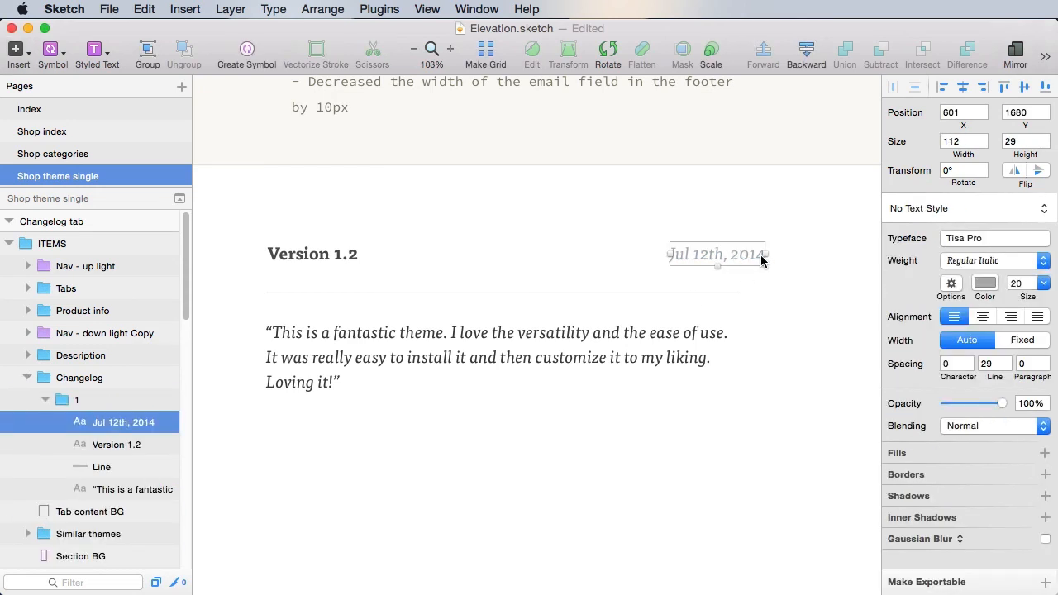
click(496, 357)
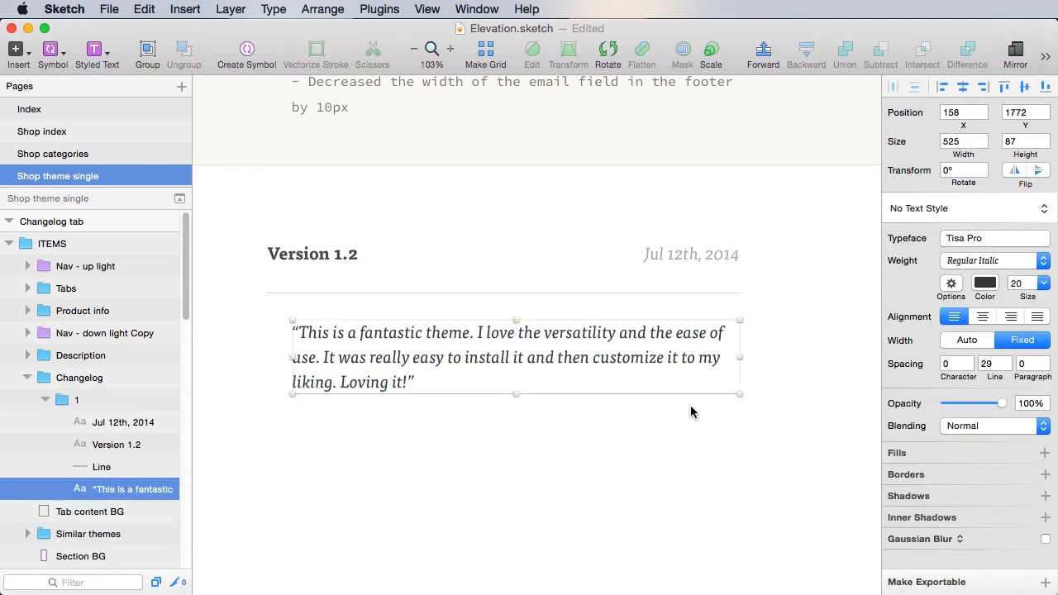
mouse_move(681, 420)
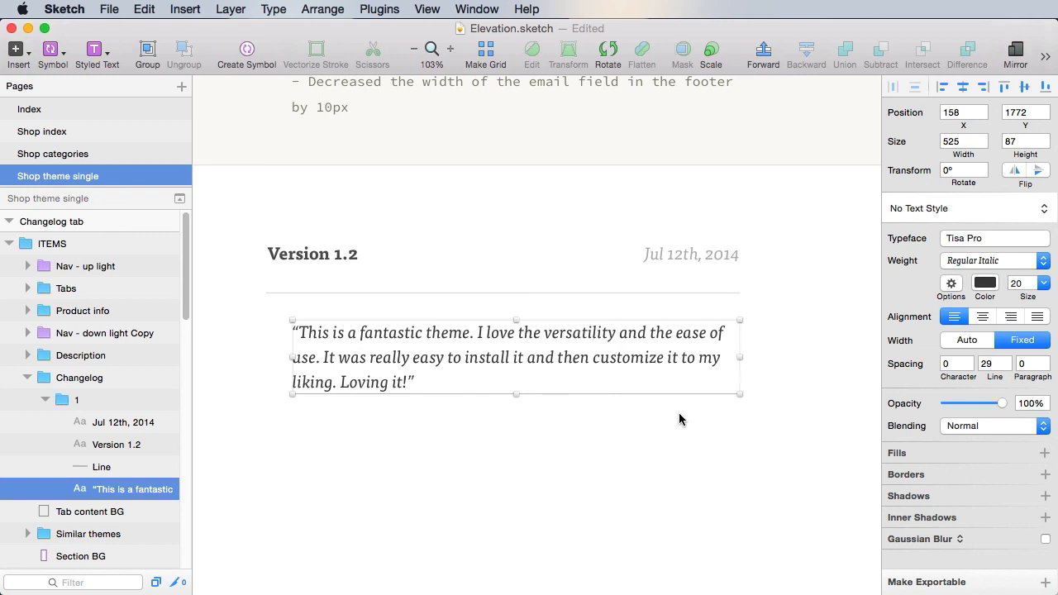
Replace the Version 1.2 quote with a shortened monospace note about the footer email field.
scroll(up, 3)
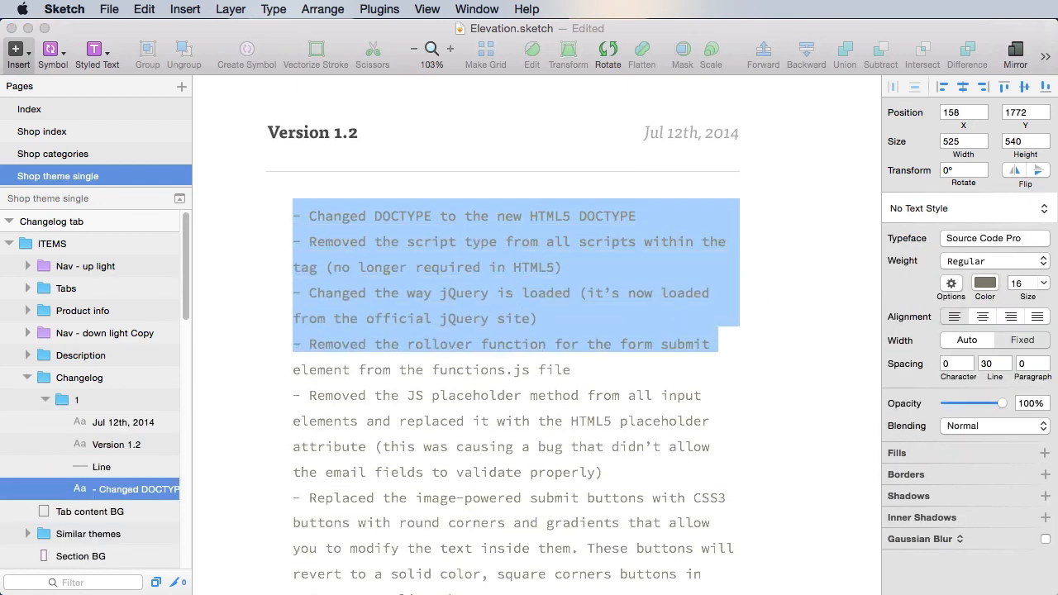
scroll(down, 3)
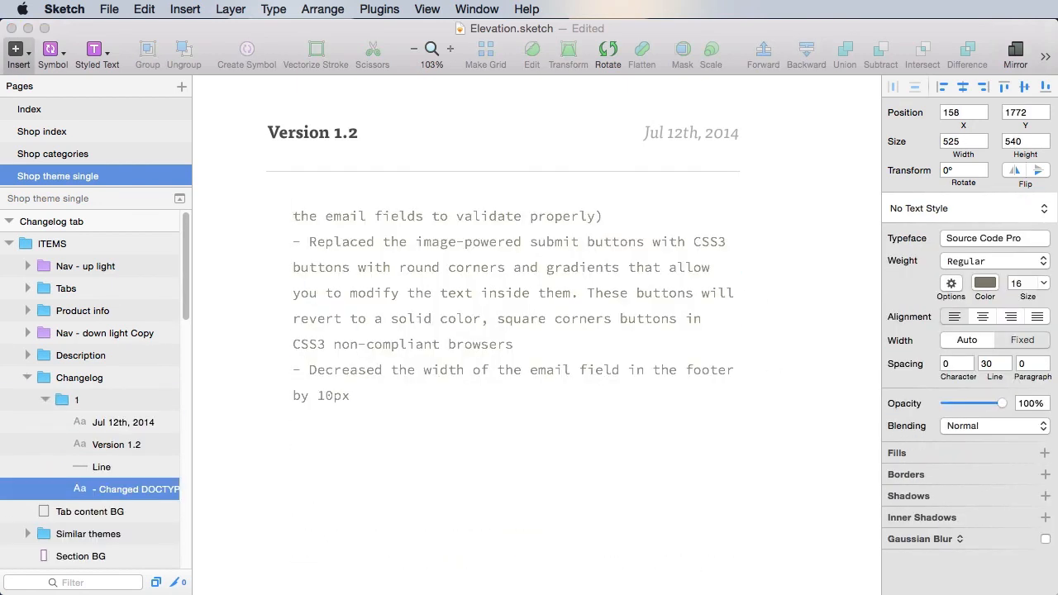
click(76, 398)
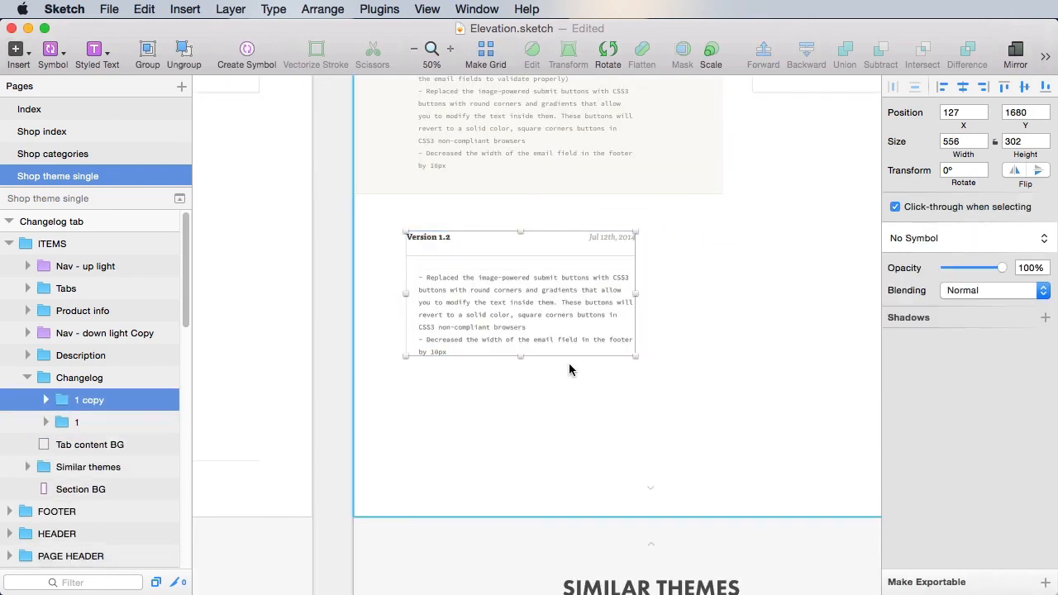
Duplicate the Version 1.2 entry and place the copy beneath it.
drag(521, 294, 520, 453)
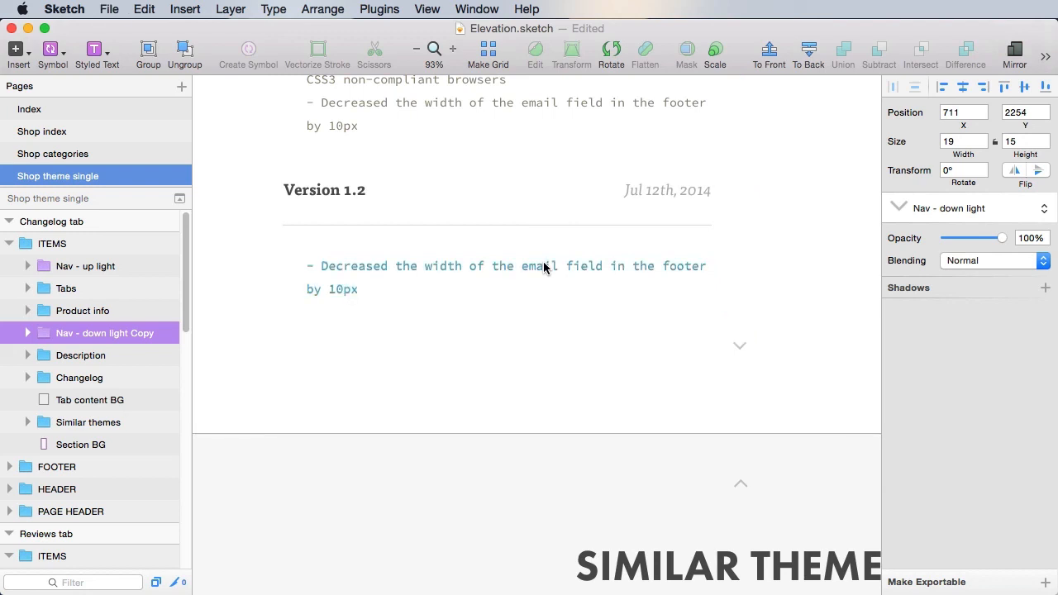
click(89, 399)
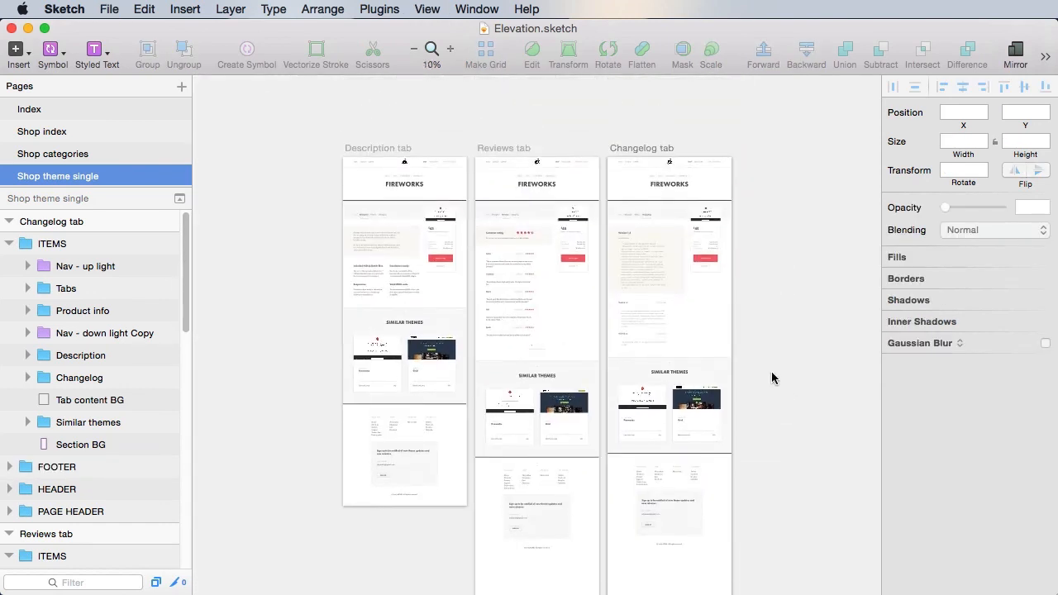
click(537, 417)
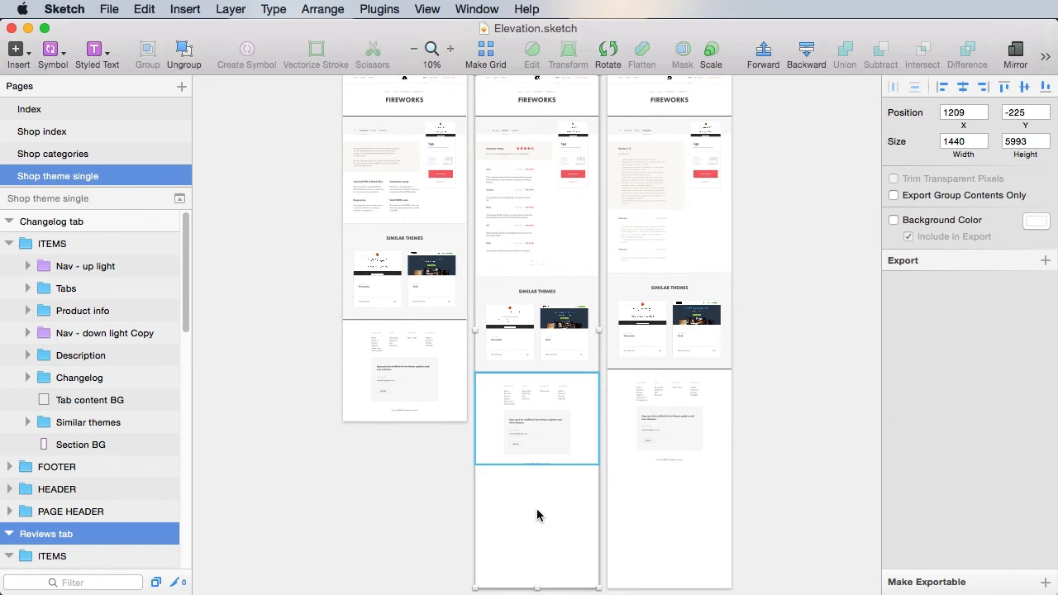
click(669, 201)
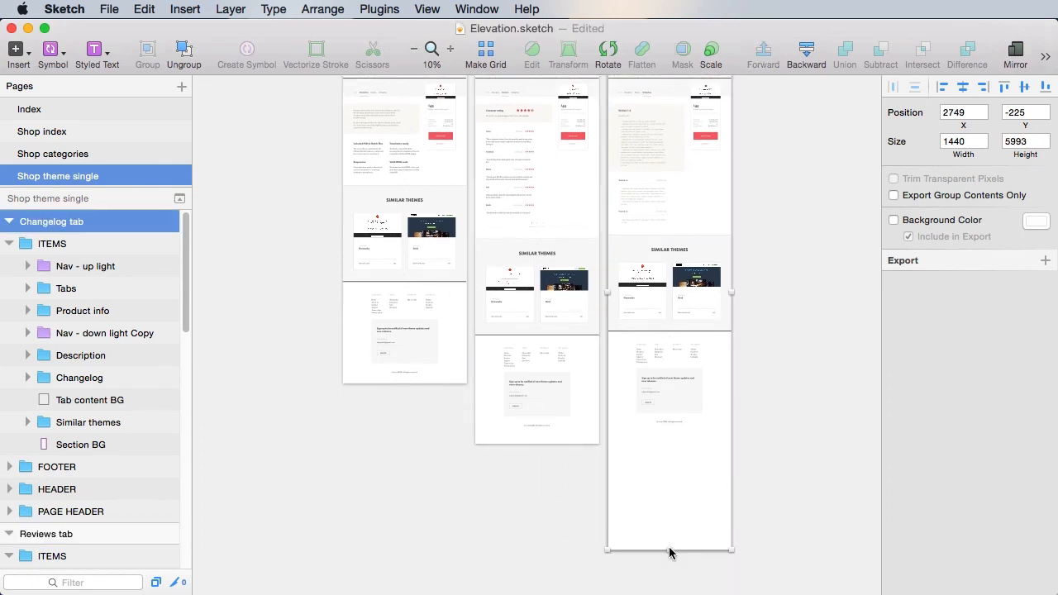
click(816, 383)
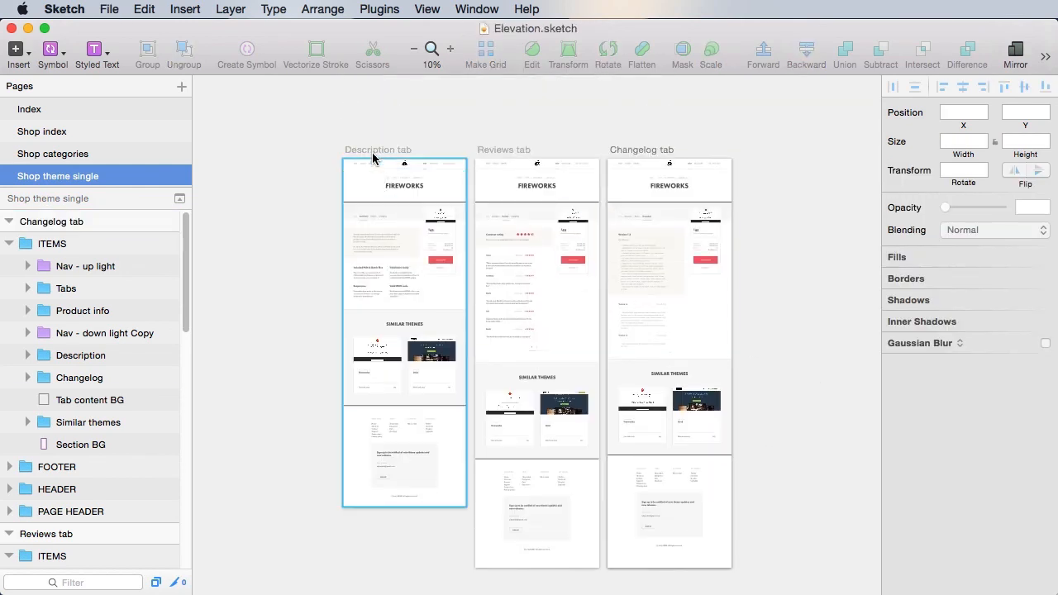
click(669, 284)
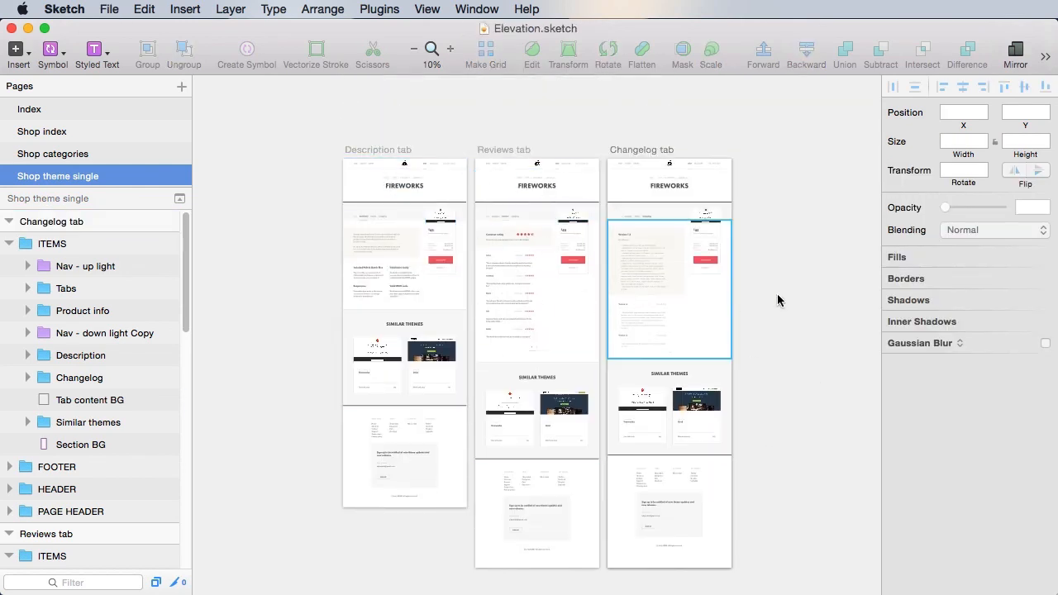
click(81, 443)
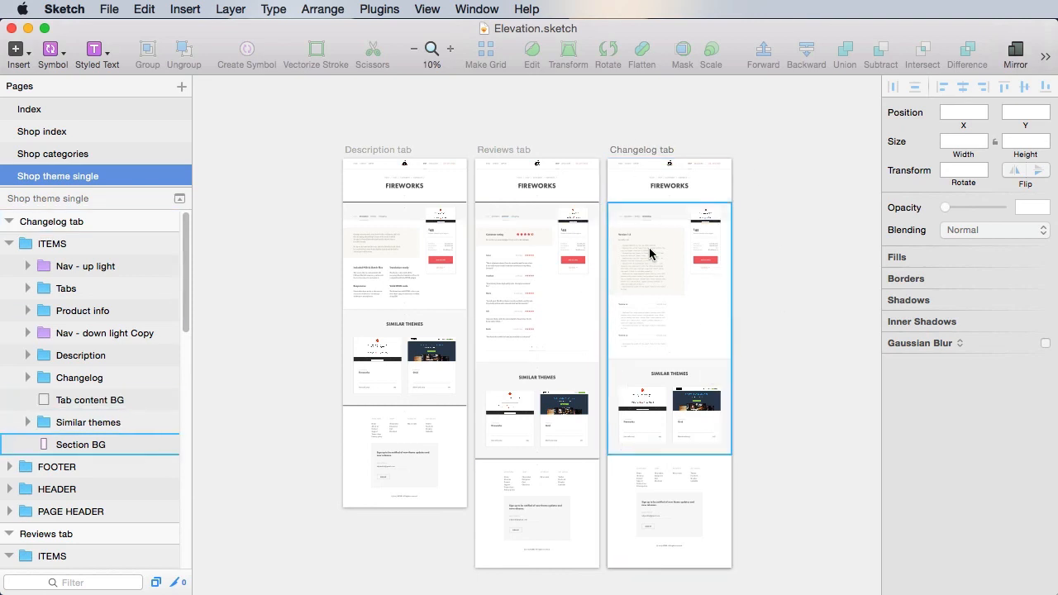